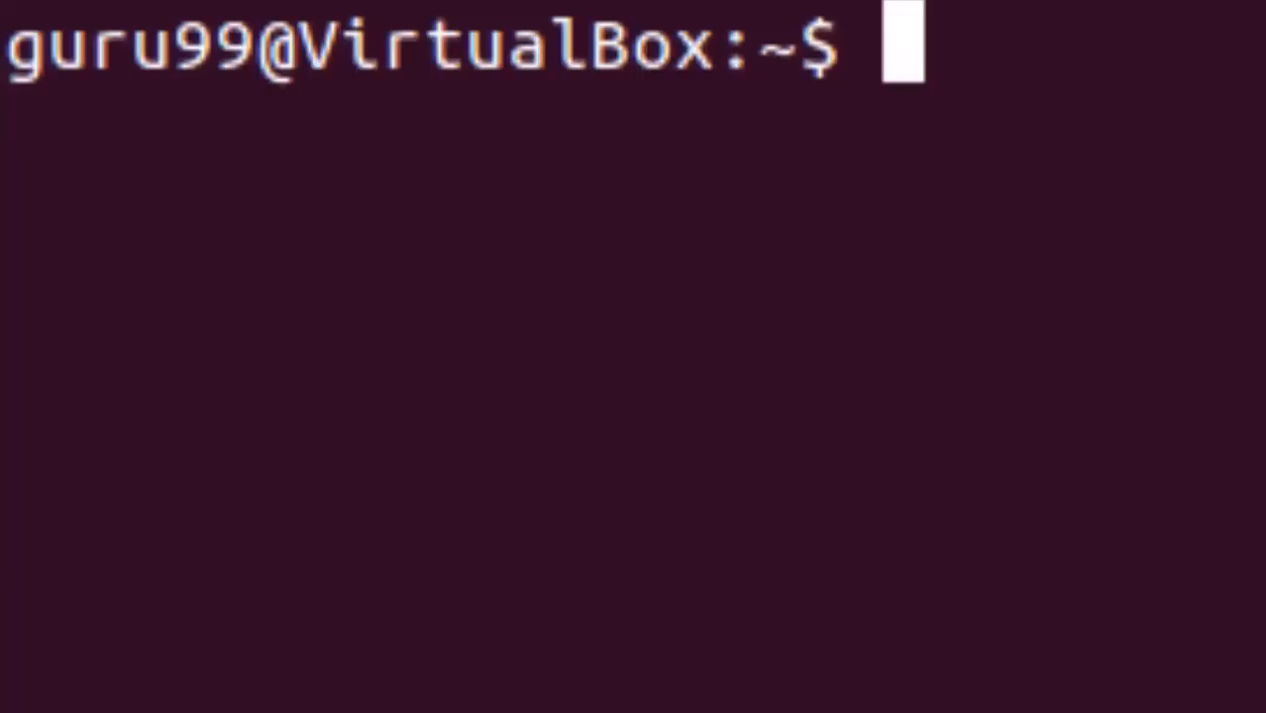
Step: Print the shell's current working directory with pwd
text(pw)
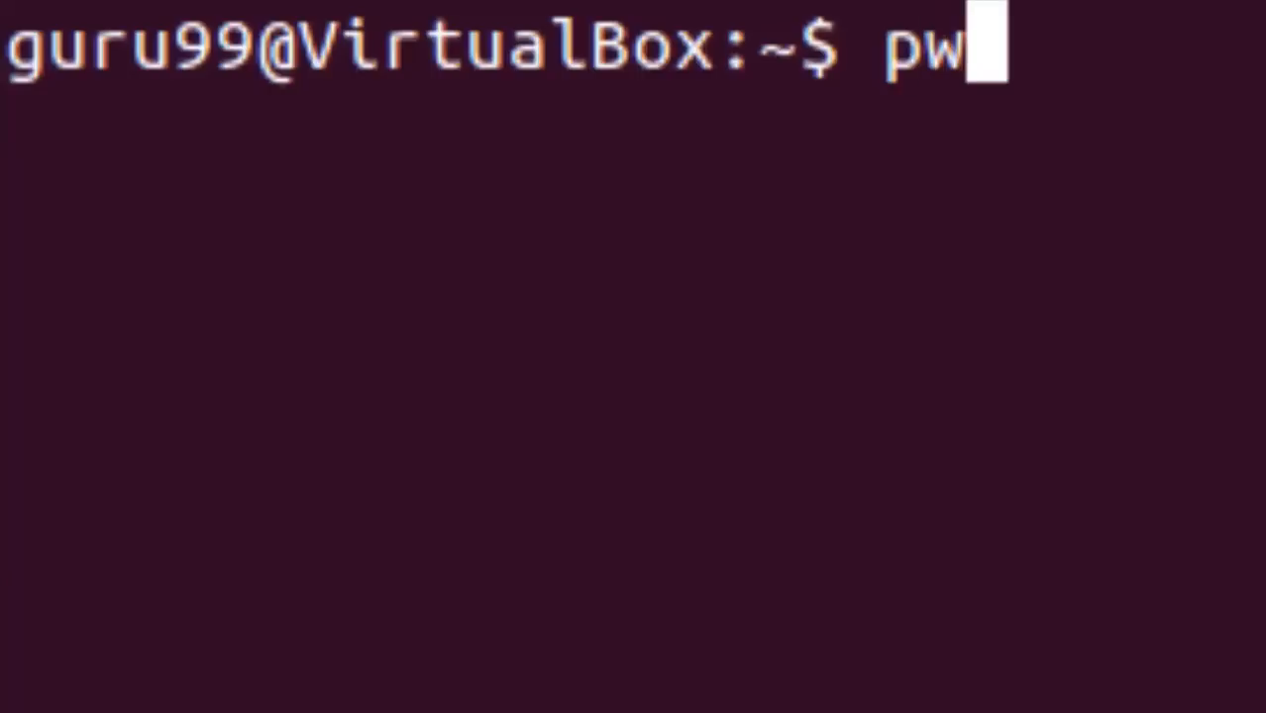
text(d)
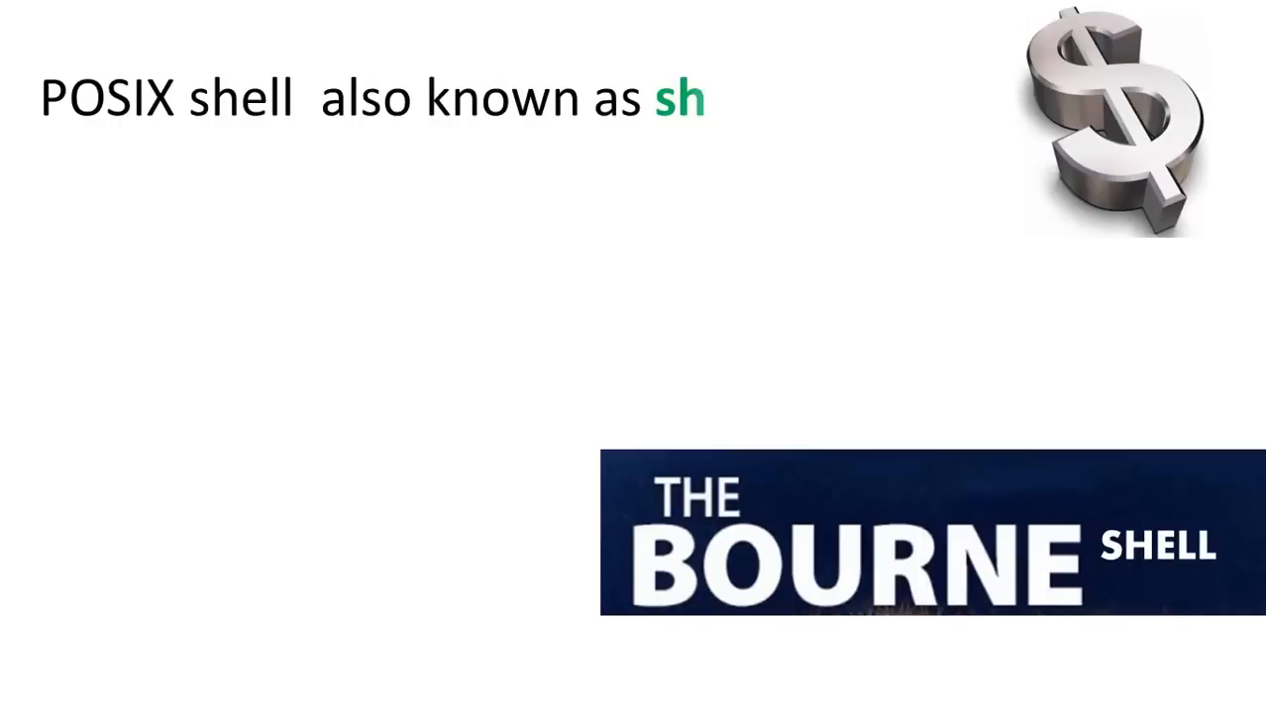
text(Korn Shell)
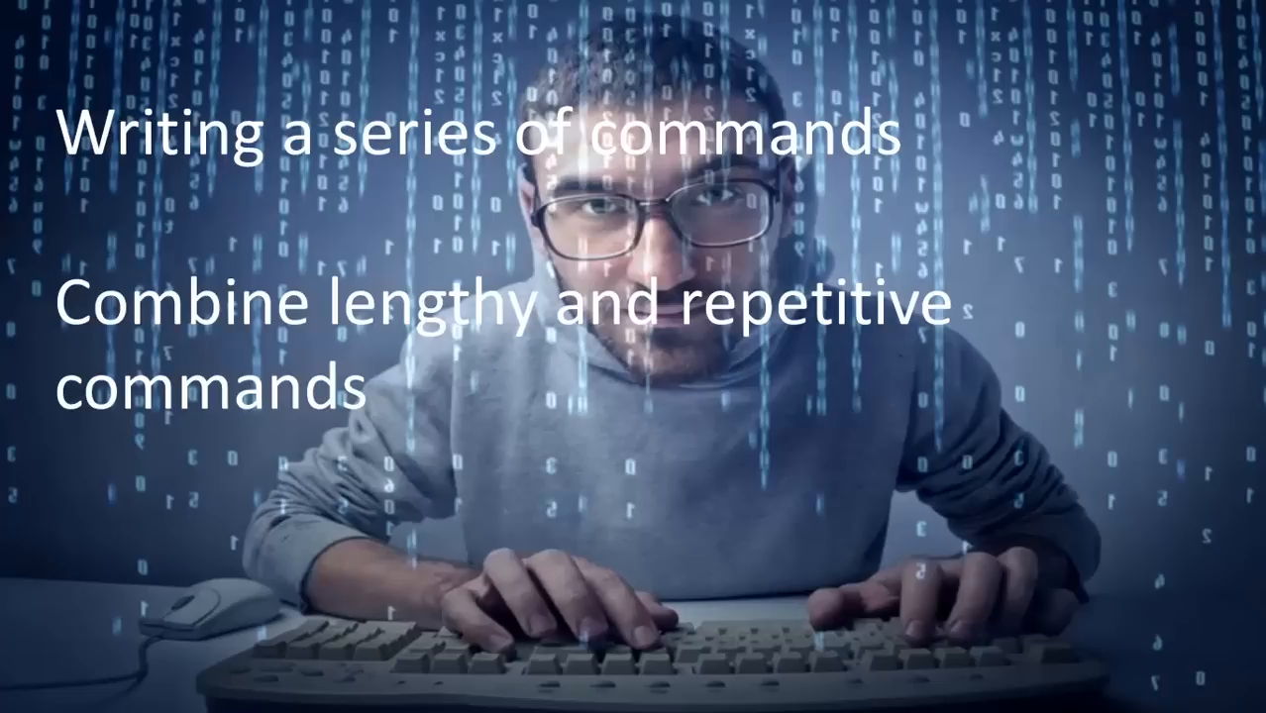
text(This helps reduce th)
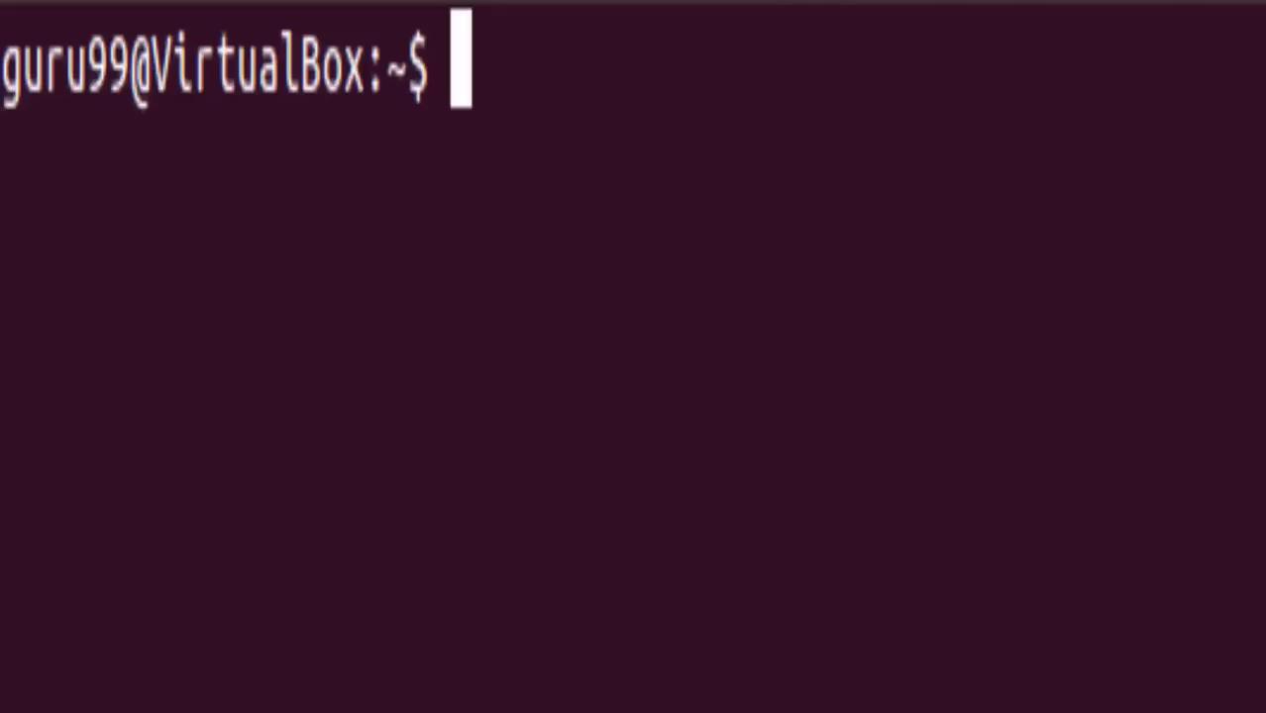
Step: Launch vi on a new file named samplescript.sh
text(vi)
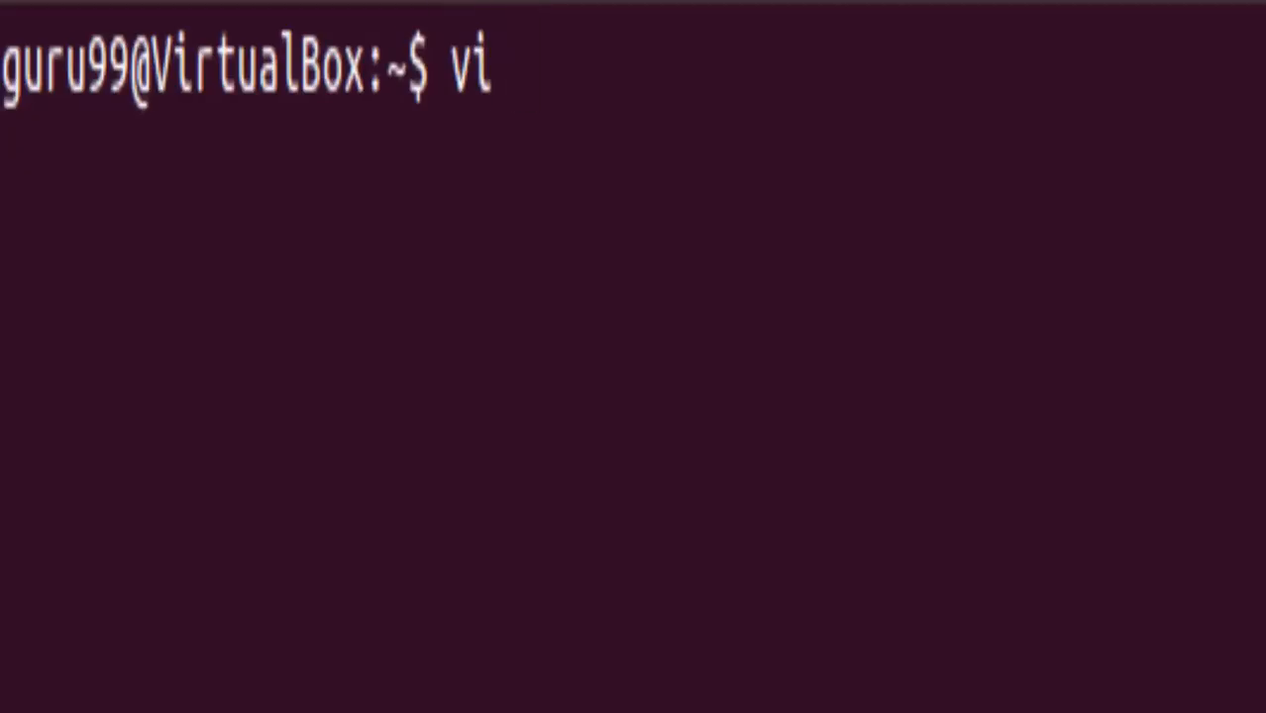
text(sam)
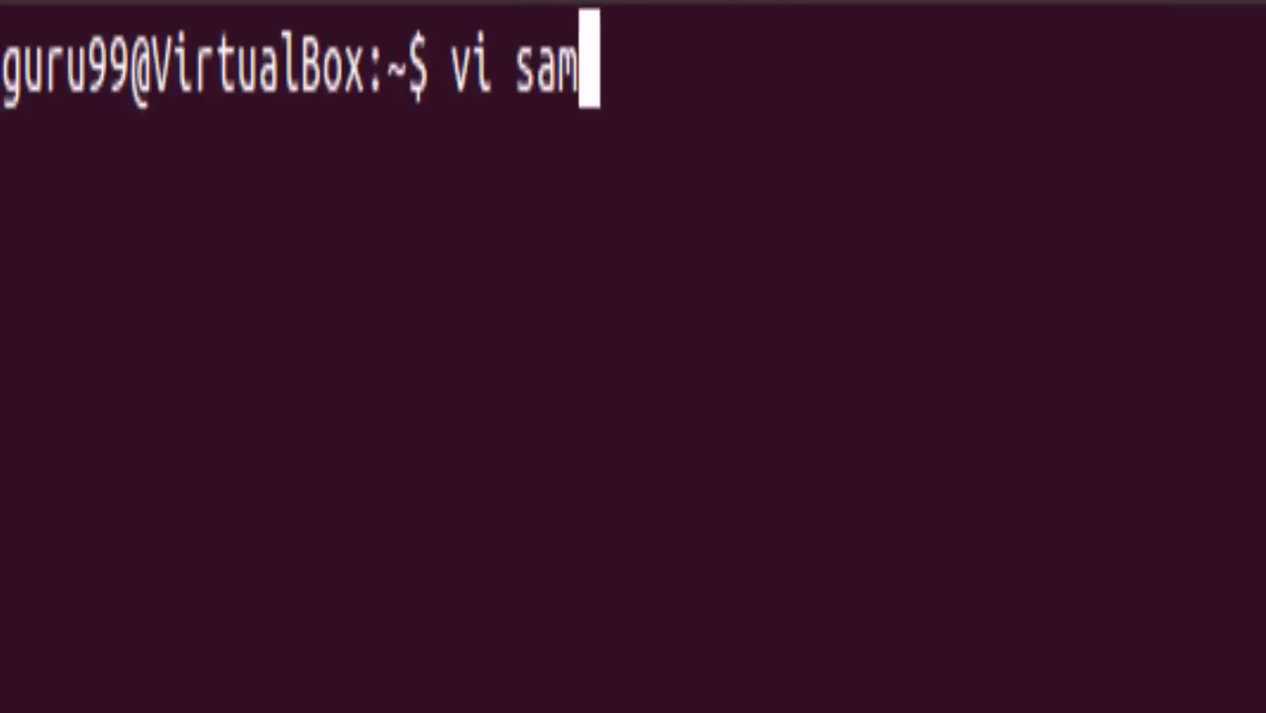
text(lesc)
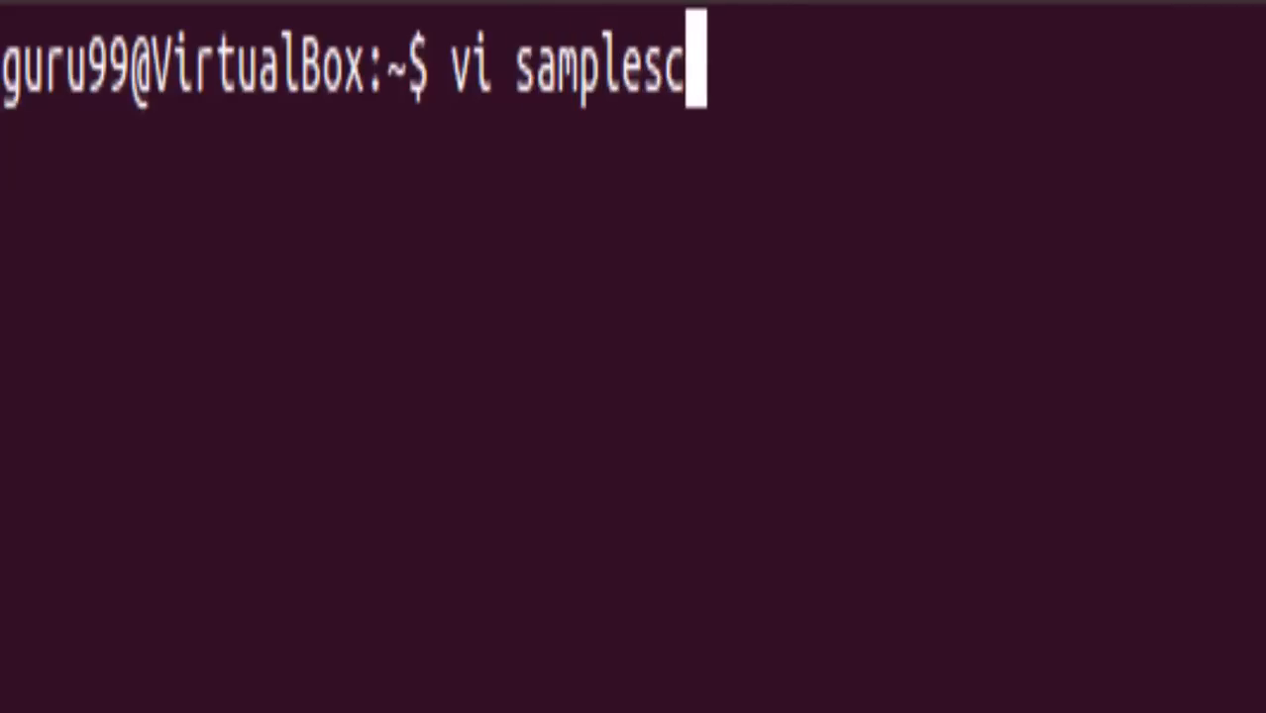
text(ript.)
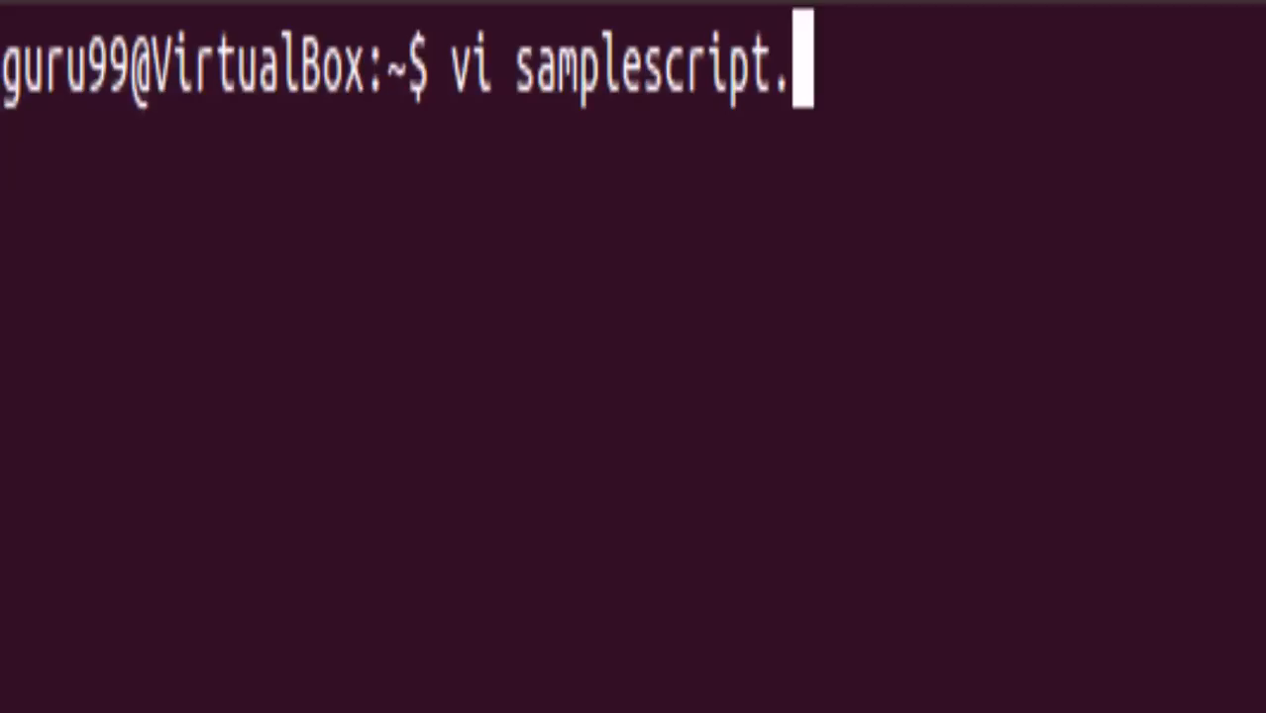
text(sh)
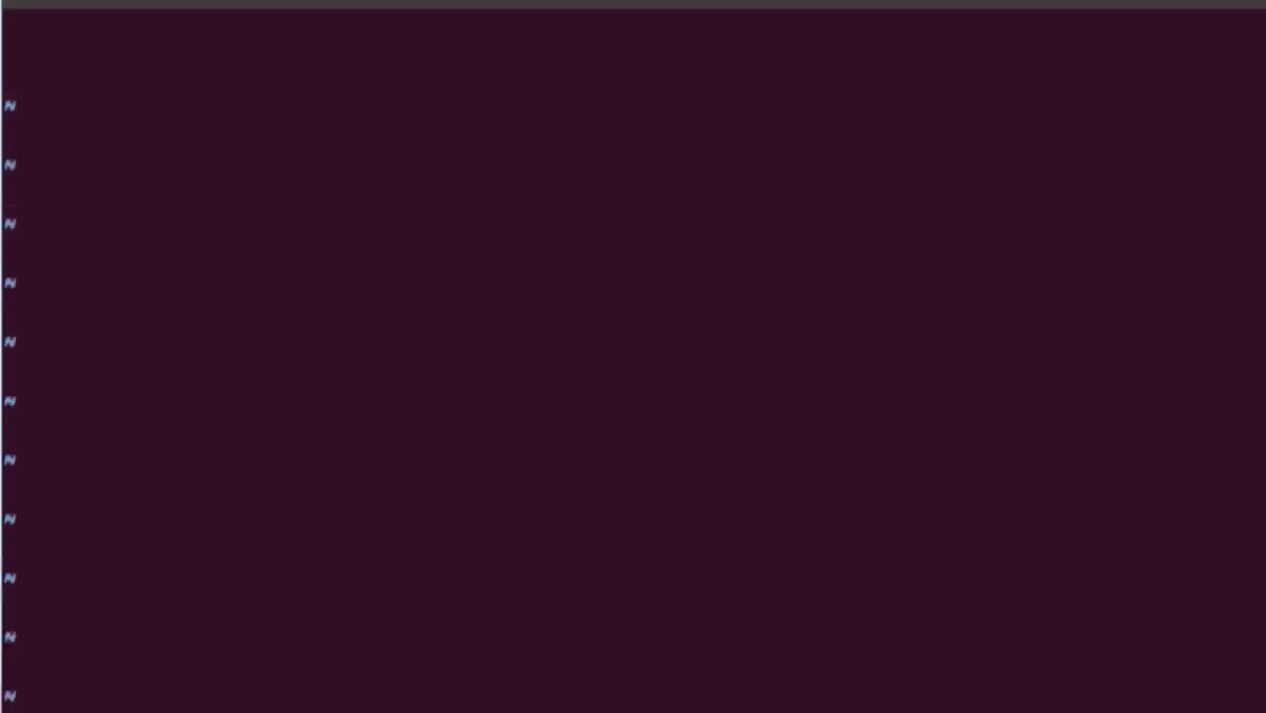
Step: Write the #!/bin/sh line followed by ls, then save and quit vi
text(#!)
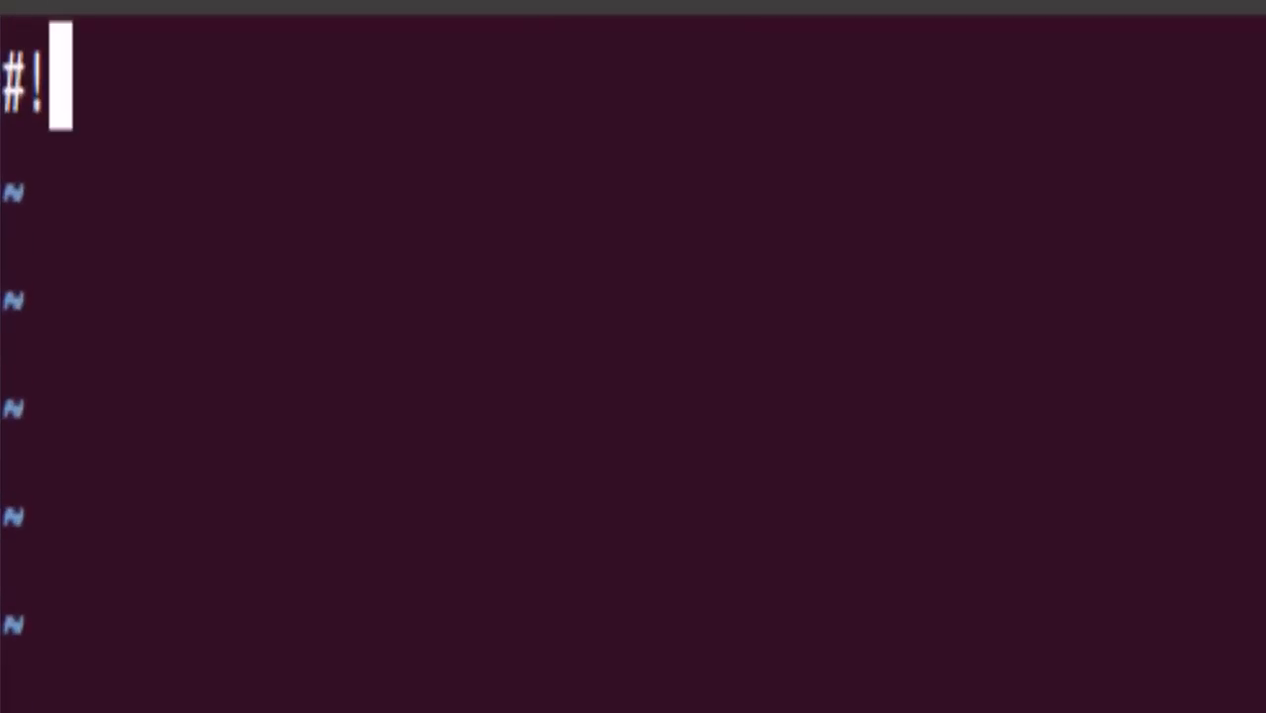
text(/bin/)
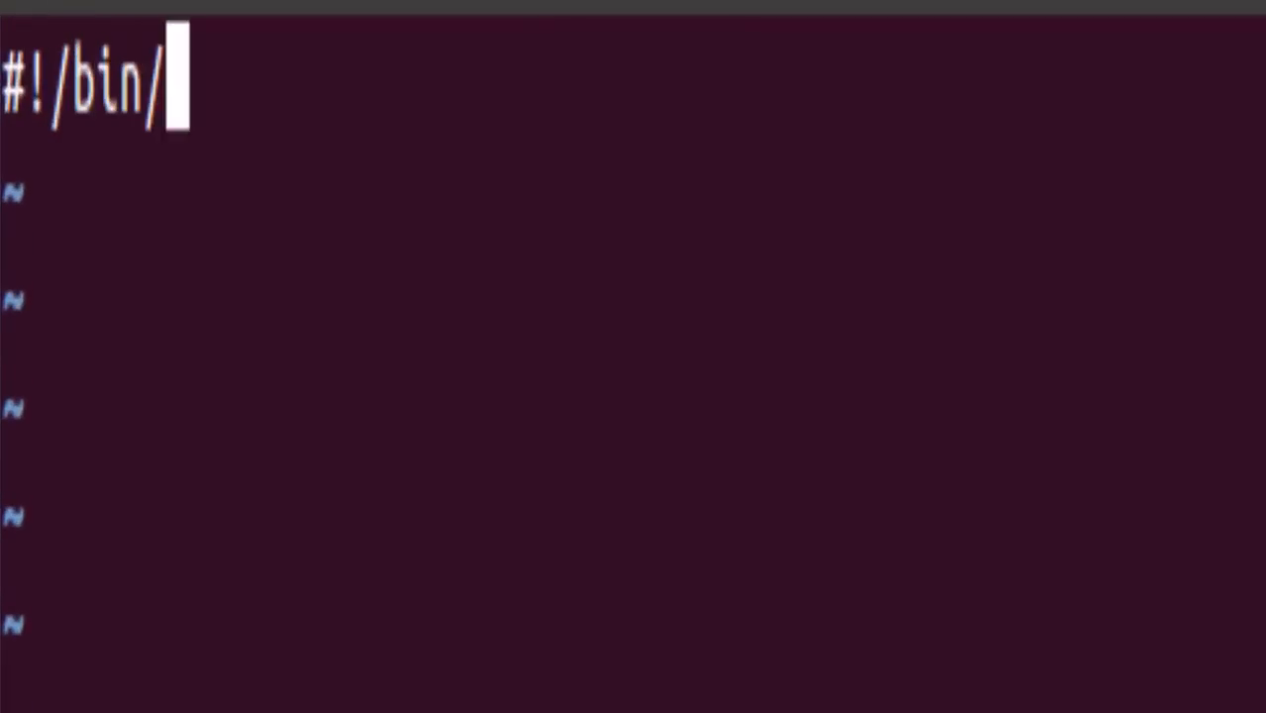
text(sh)
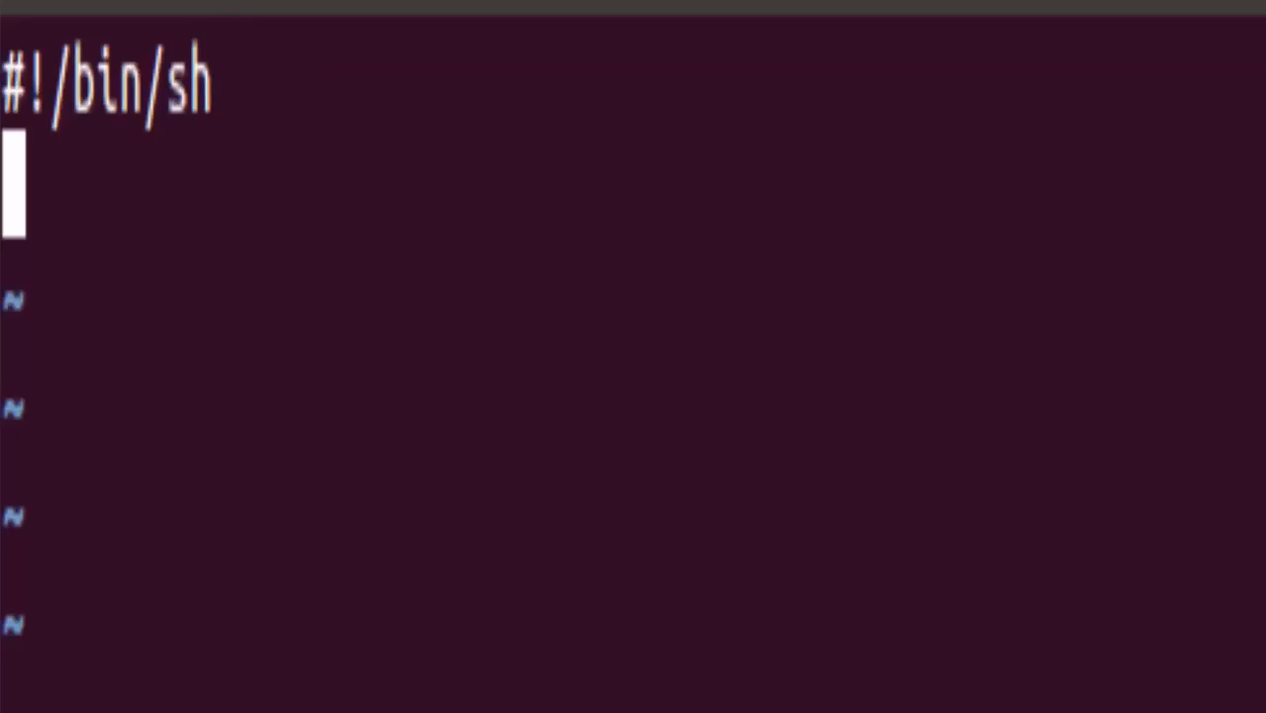
text(ls)
text(bash samp)
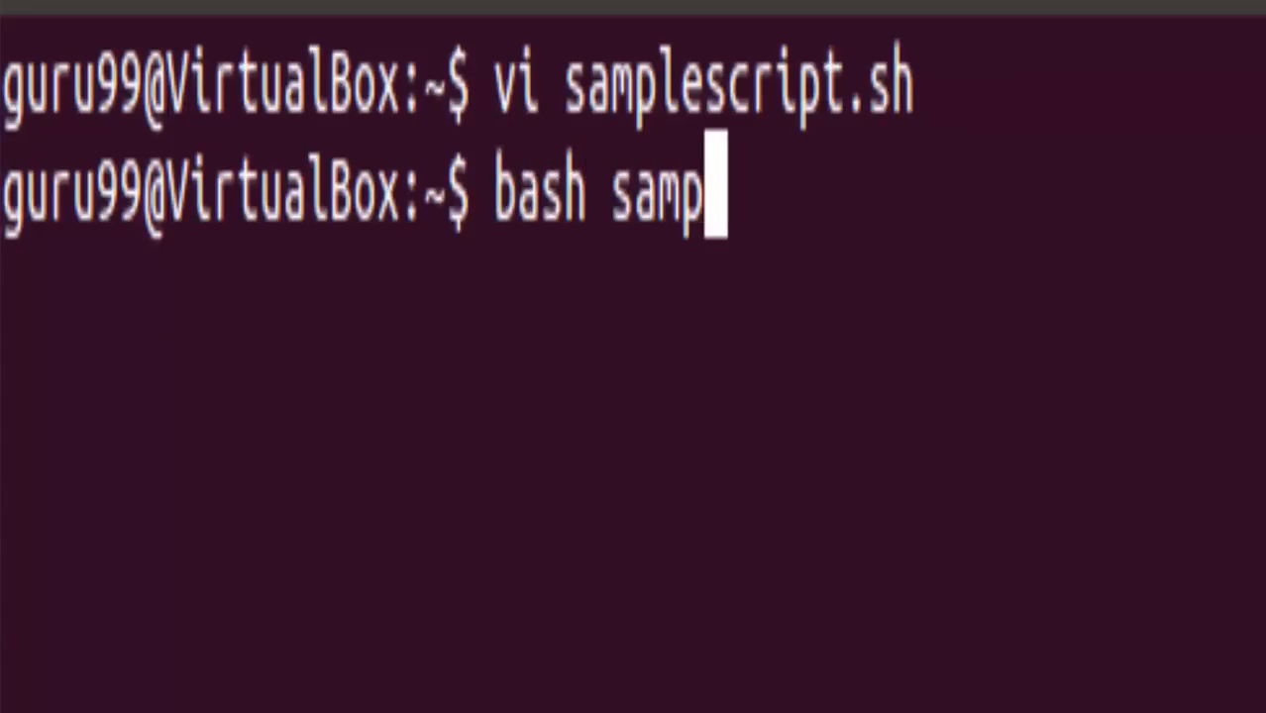
Step: Execute samplescript.sh with bash to list the directory's files
text(lescrip)
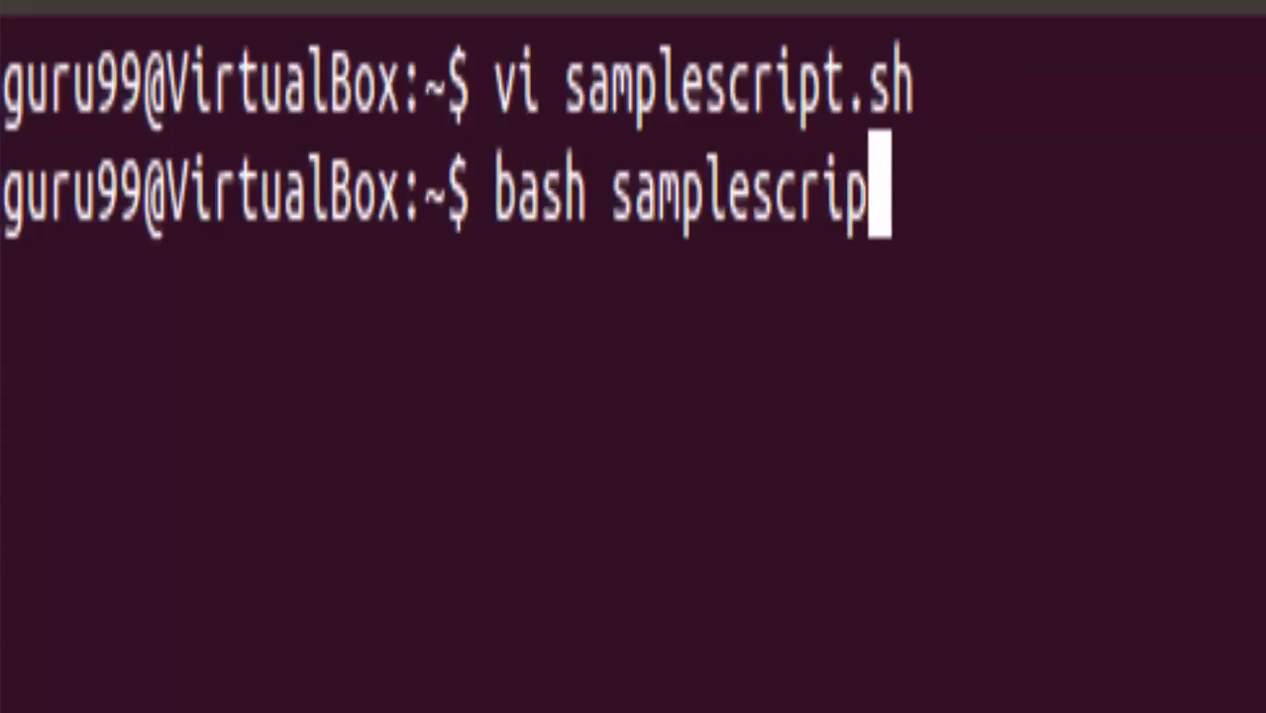
text(t.sh)
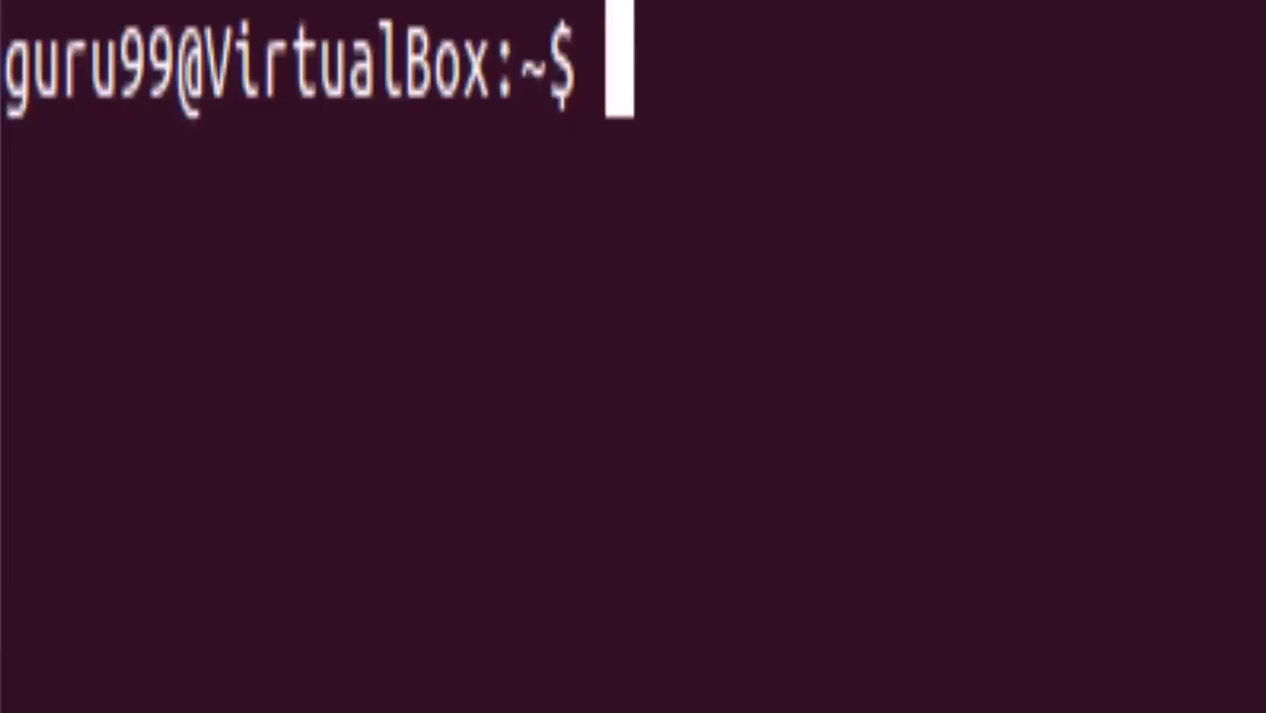
Step: Open script1.sh in vi and add the #!/bin/sh first line
text(vi script)
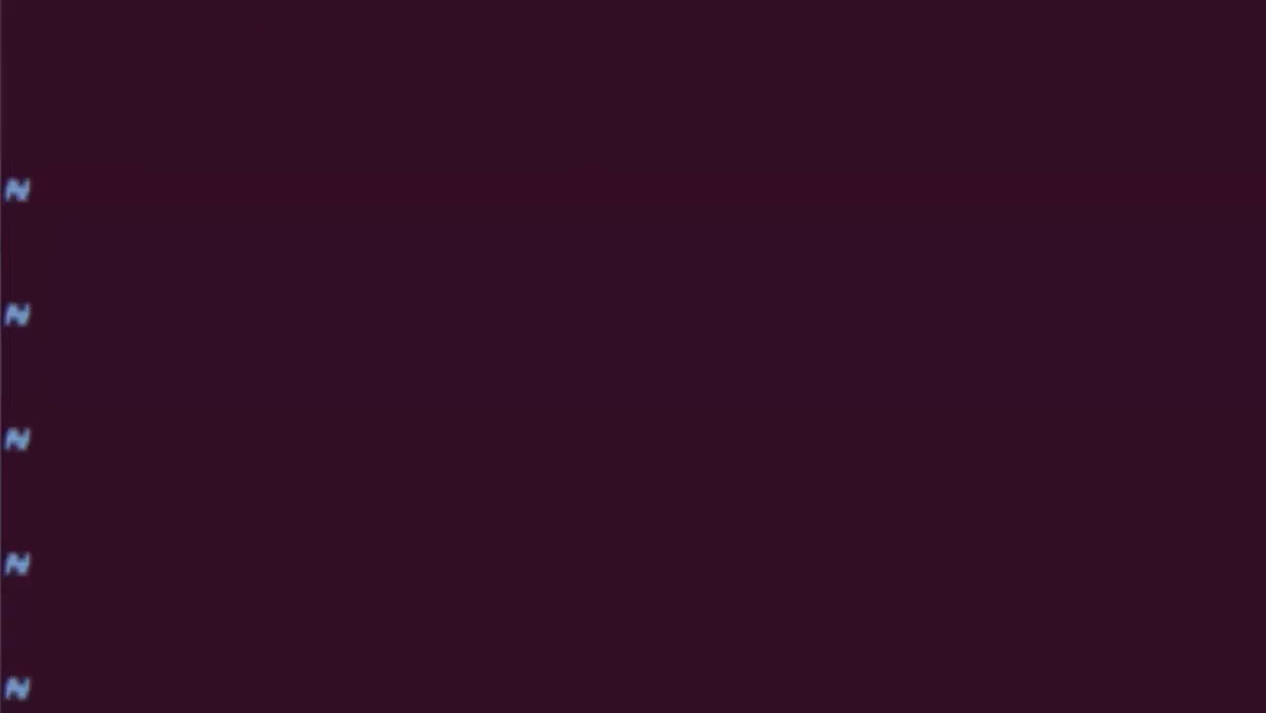
text(#!)
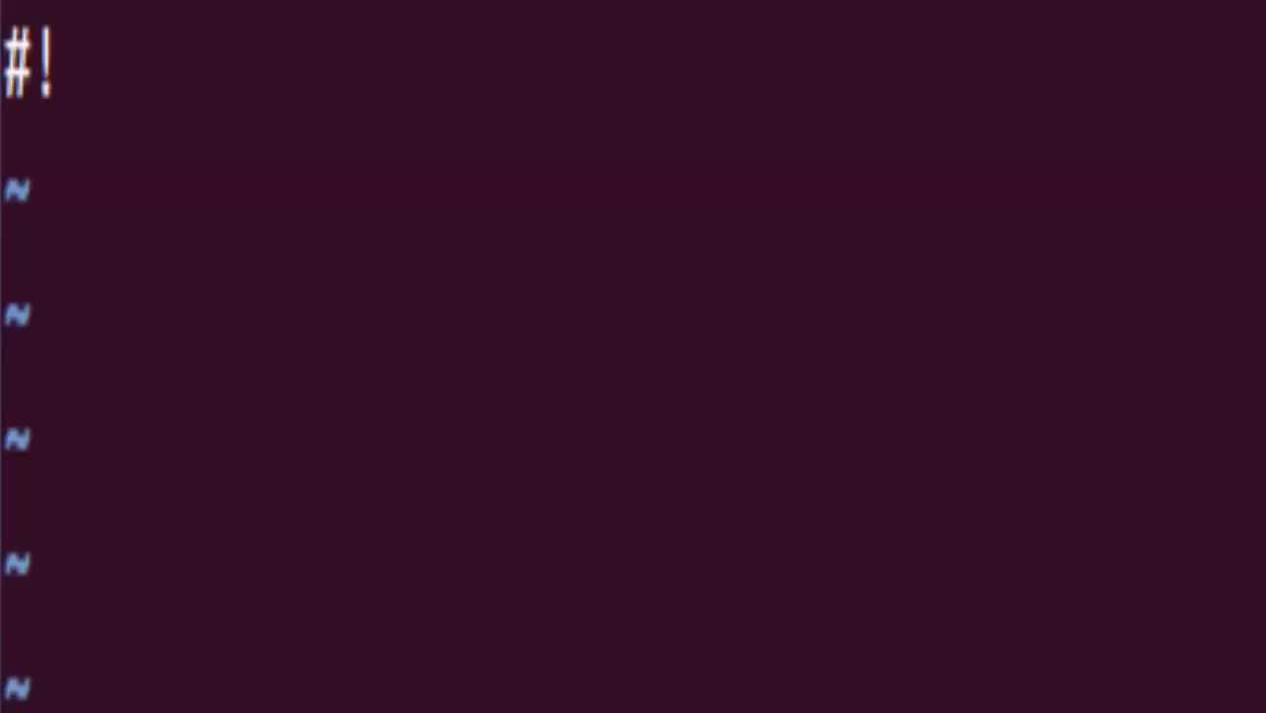
text(/bin/)
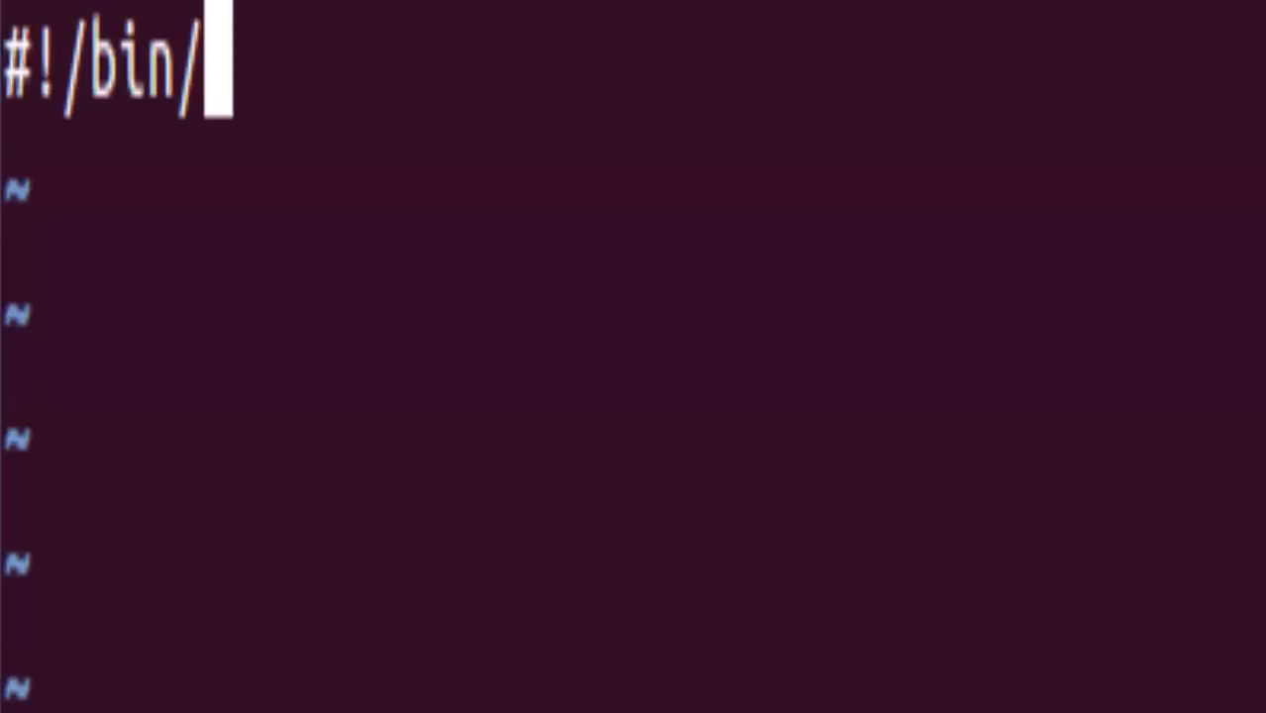
text(sh)
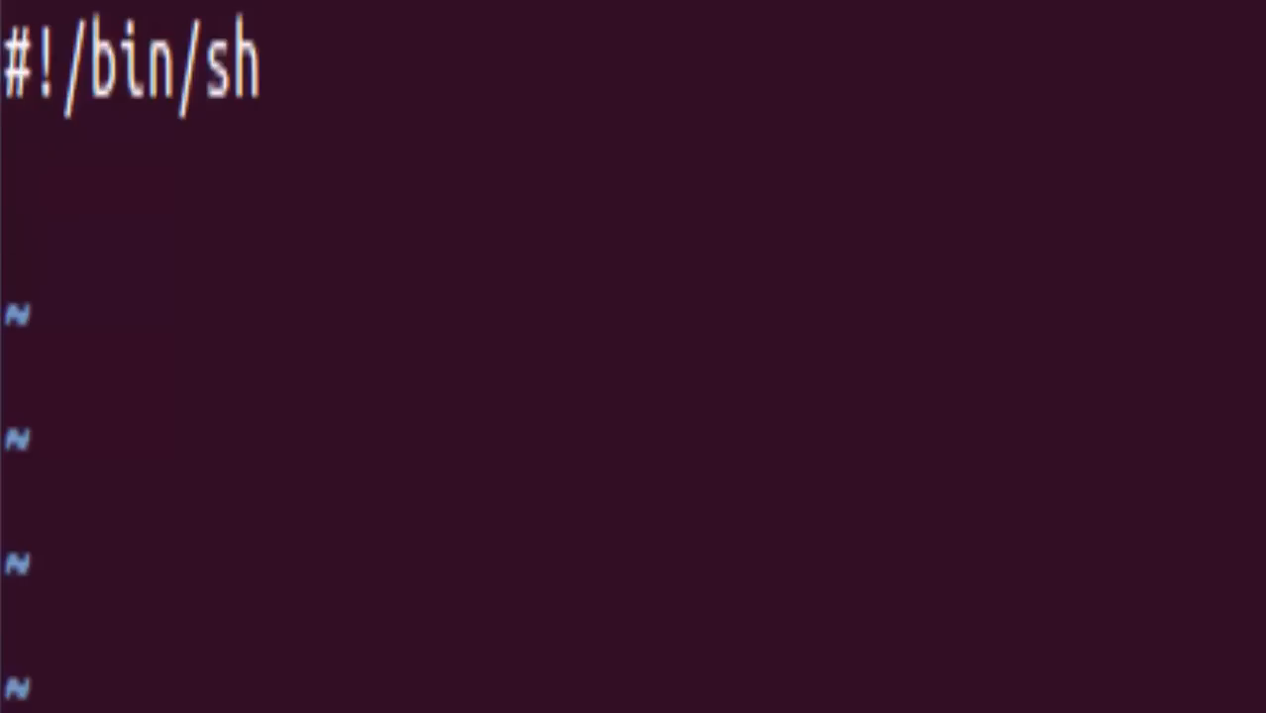
Step: Add pwd with a '# present working directory' comment, then save
text(p)
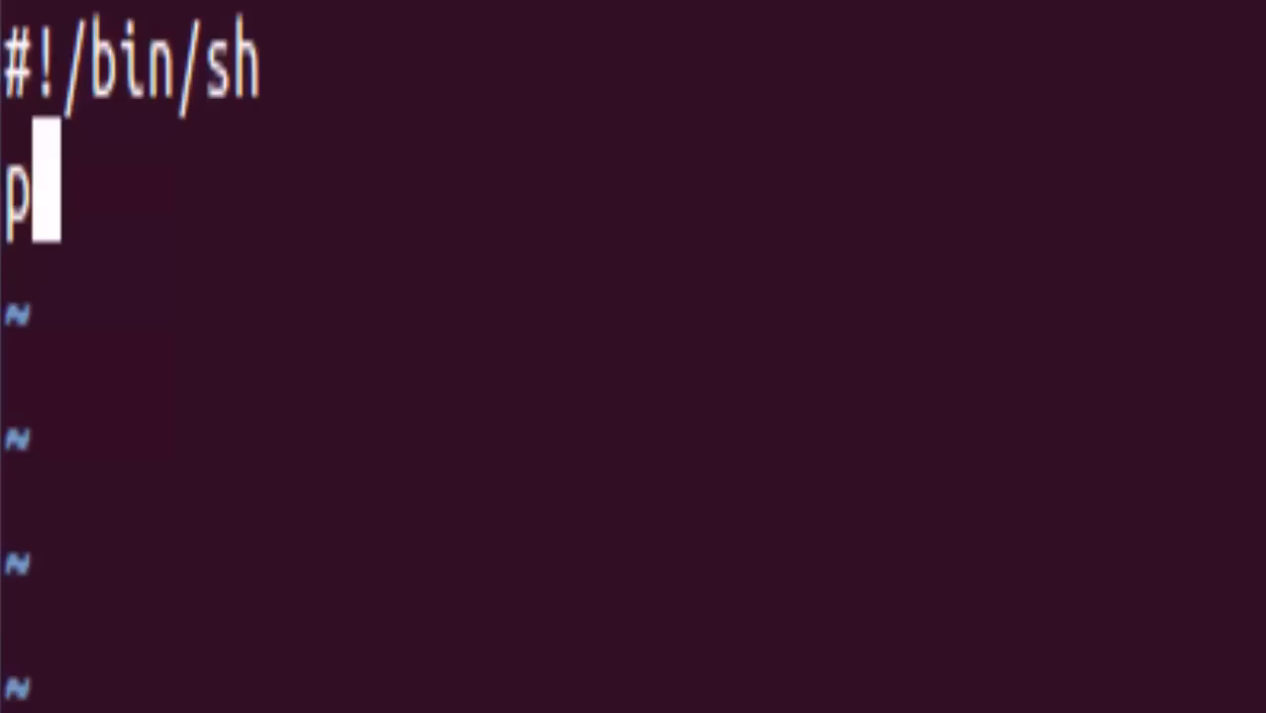
text(wd)
text(#)
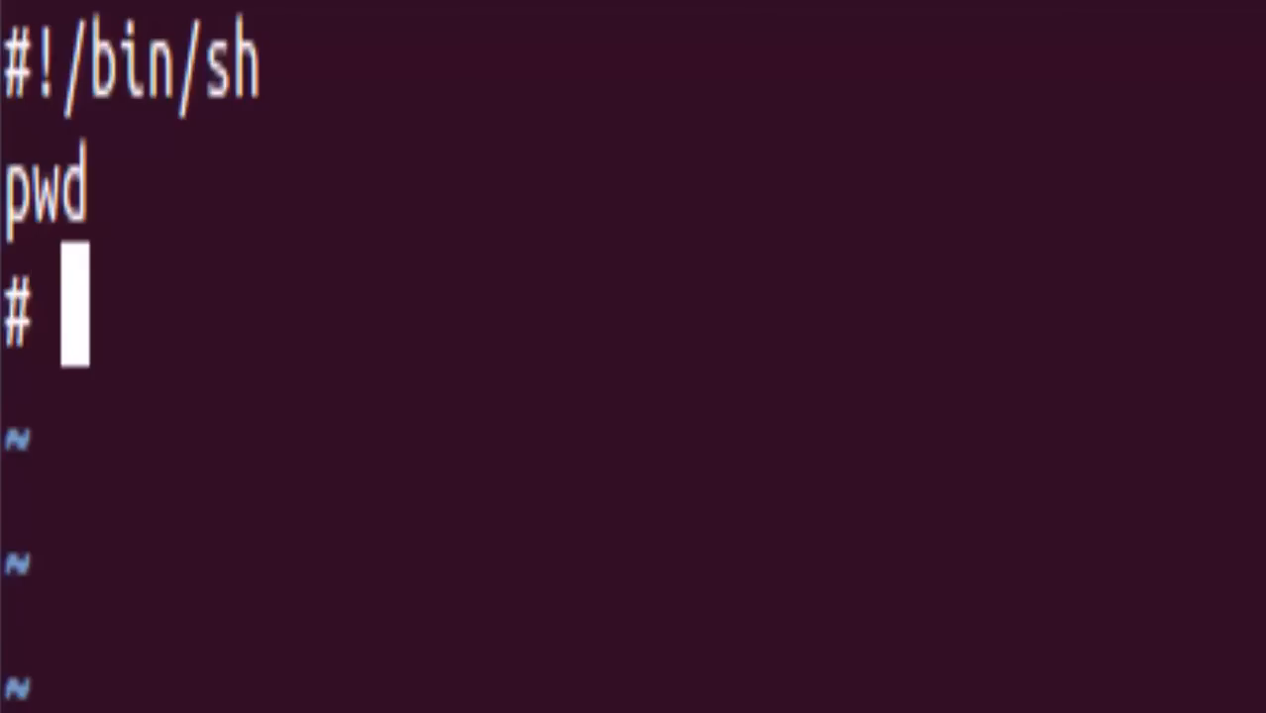
text(present)
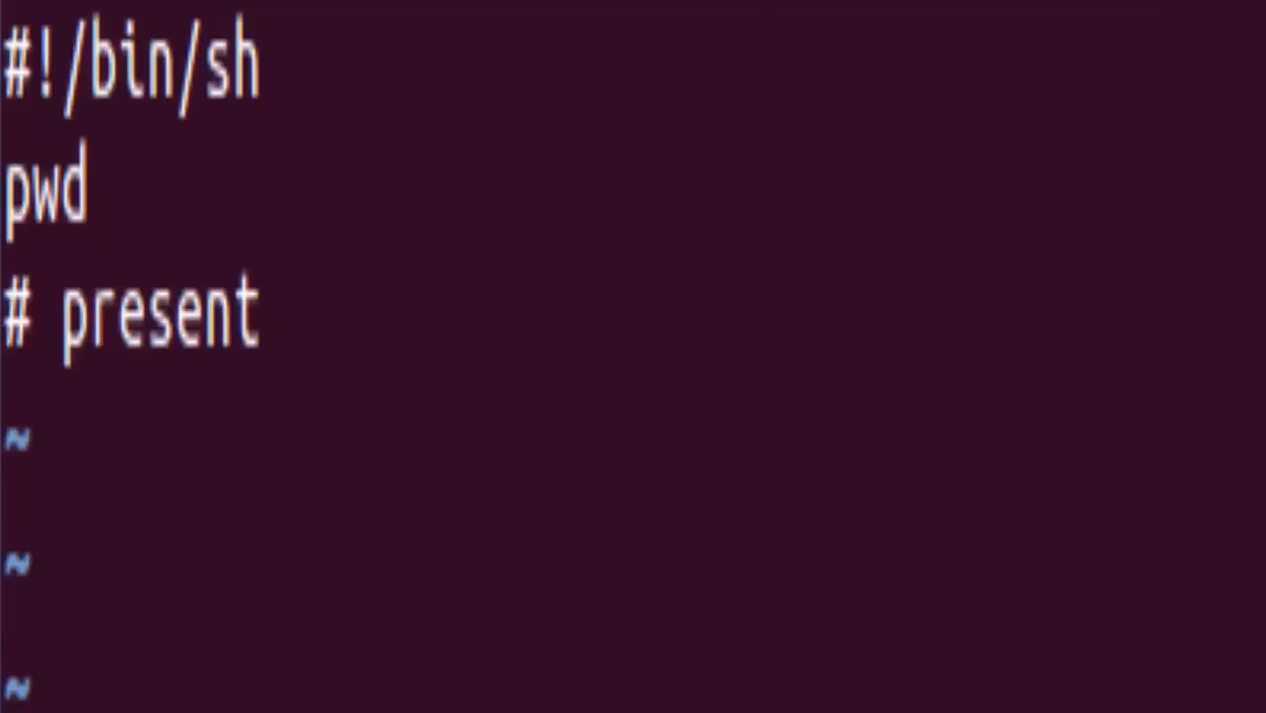
text(working dire)
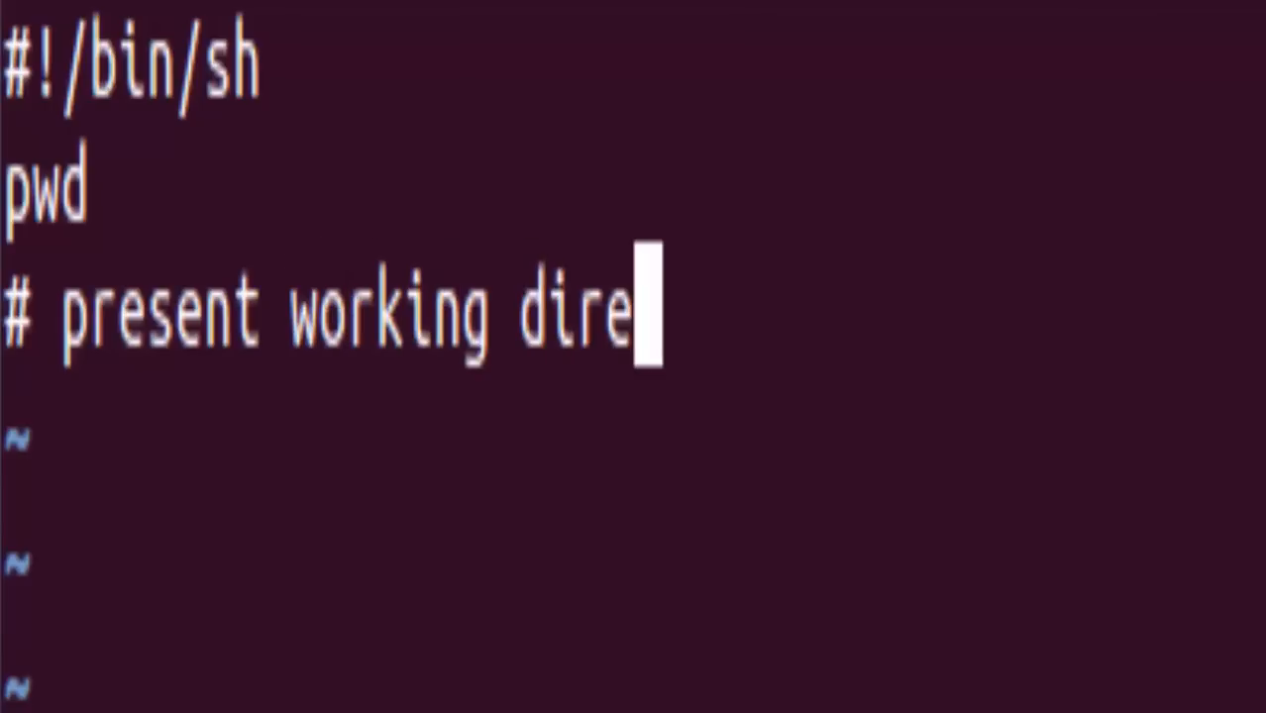
text(ctory)
text(bash s)
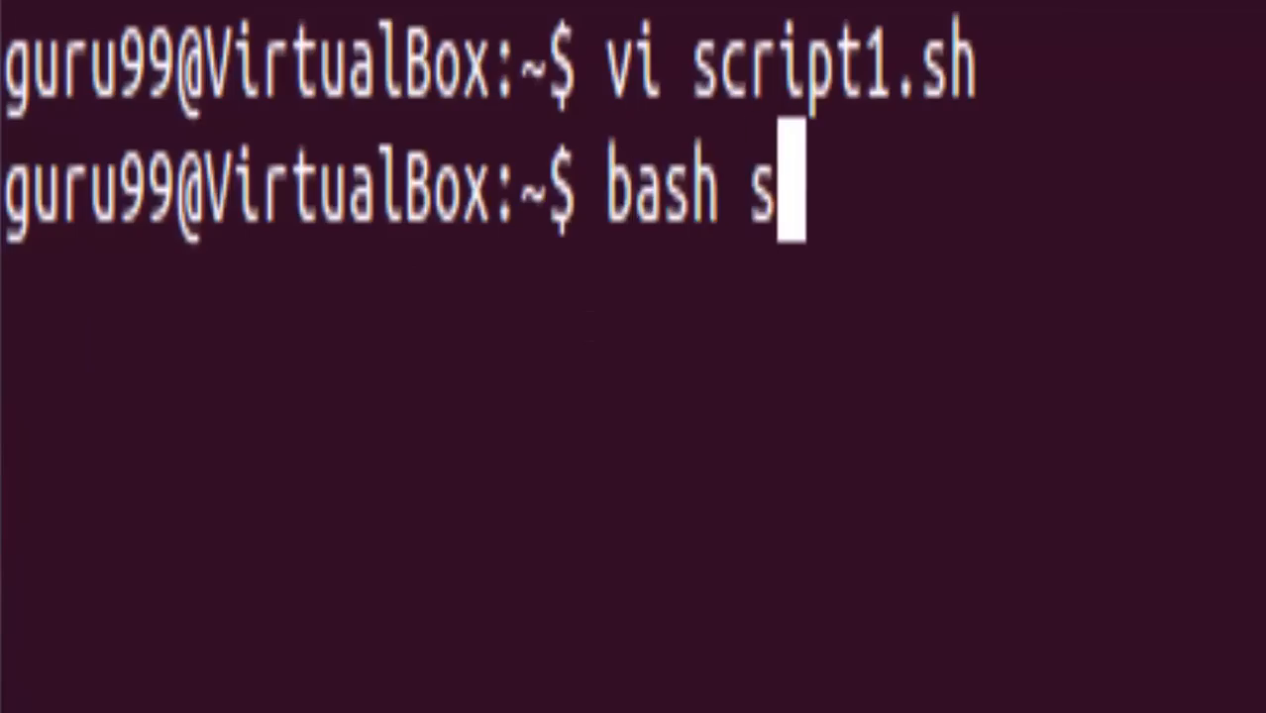
Step: Execute script1.sh with bash to print the present working directory
text(cript1.s)
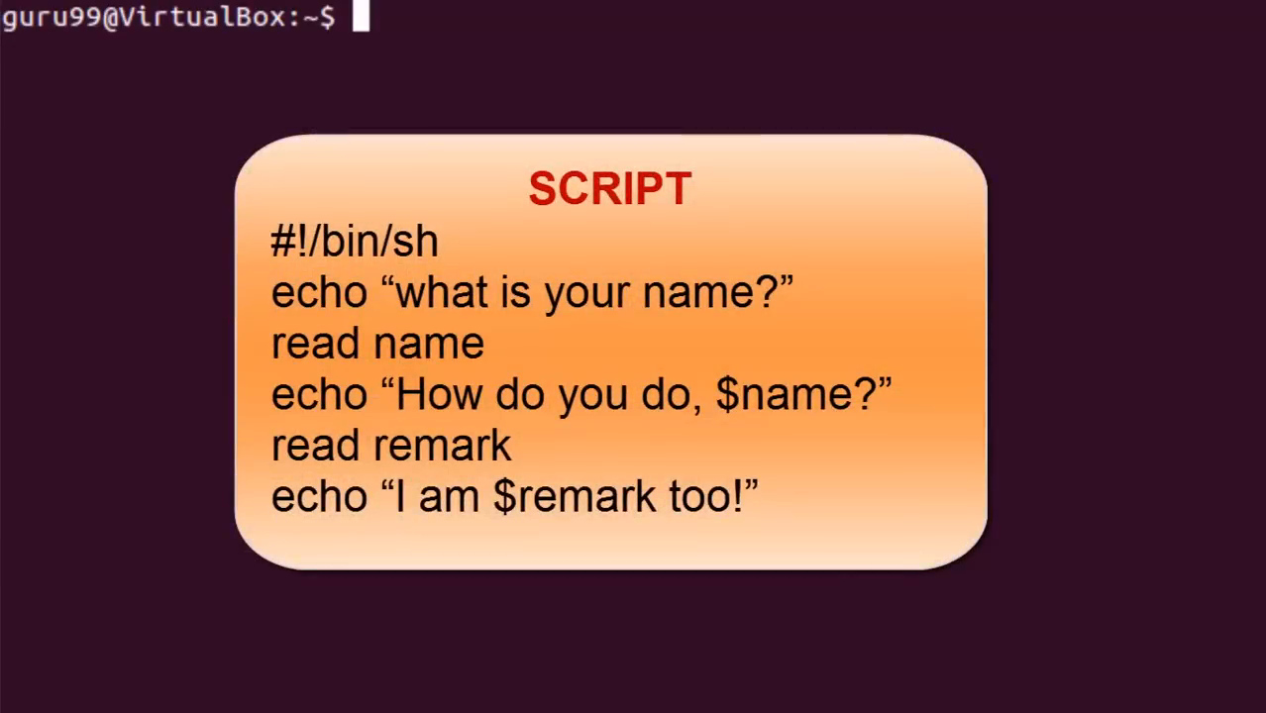
Step: Open a new easyscript.sh file in the vi editor
text(vi easys)
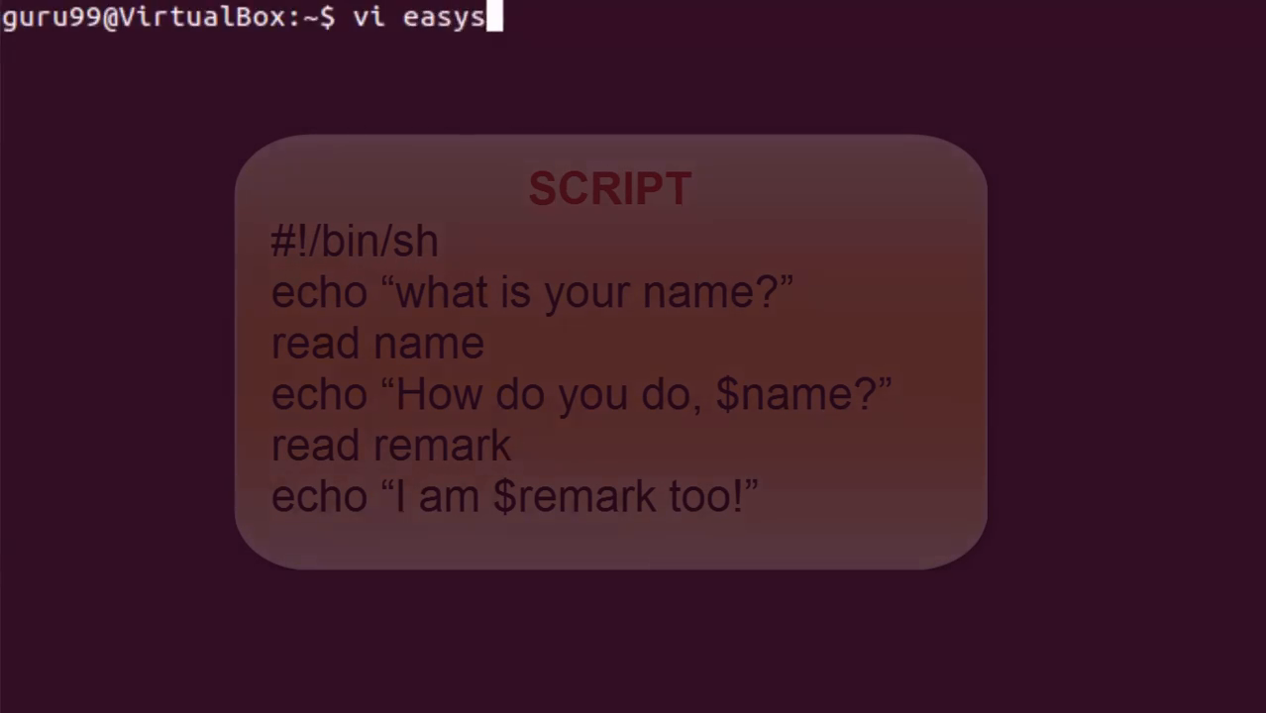
text(cript.sh)
text(#!)
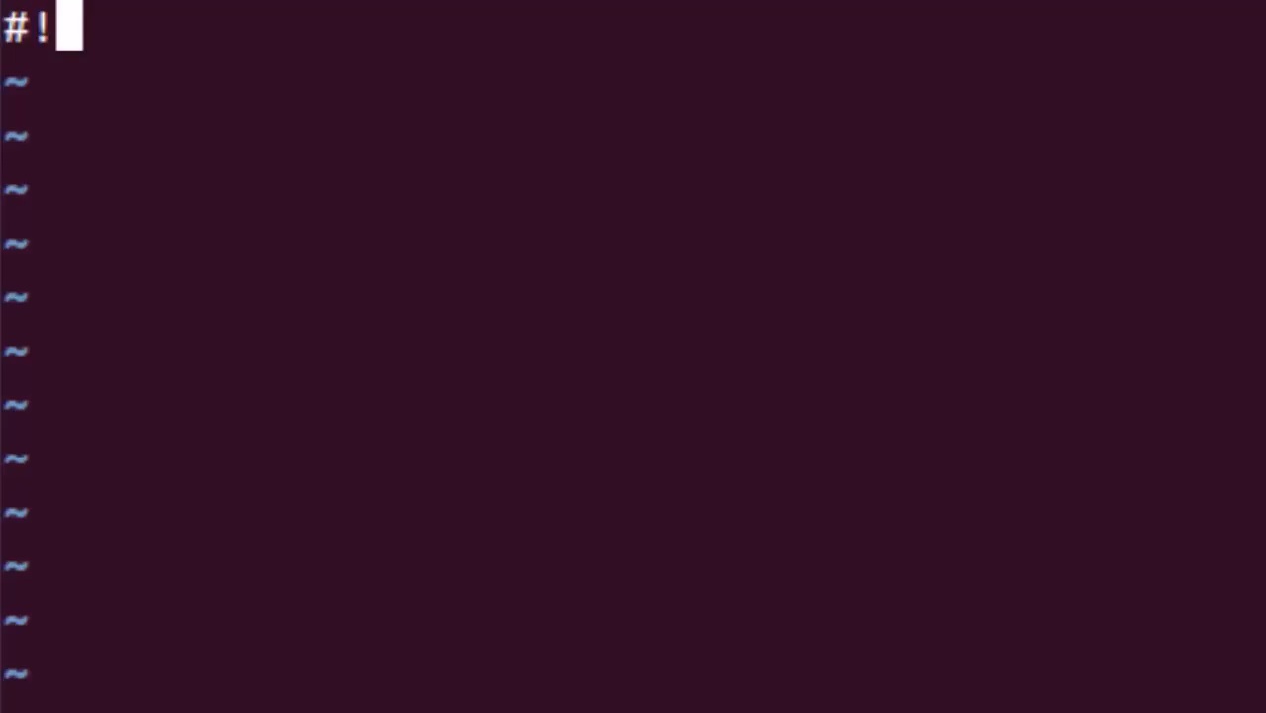
Step: Write the #!/bin/sh script asking 'what is your name?' and echoing 'I am $remark too!'
text(/bin/s)
text(ec)
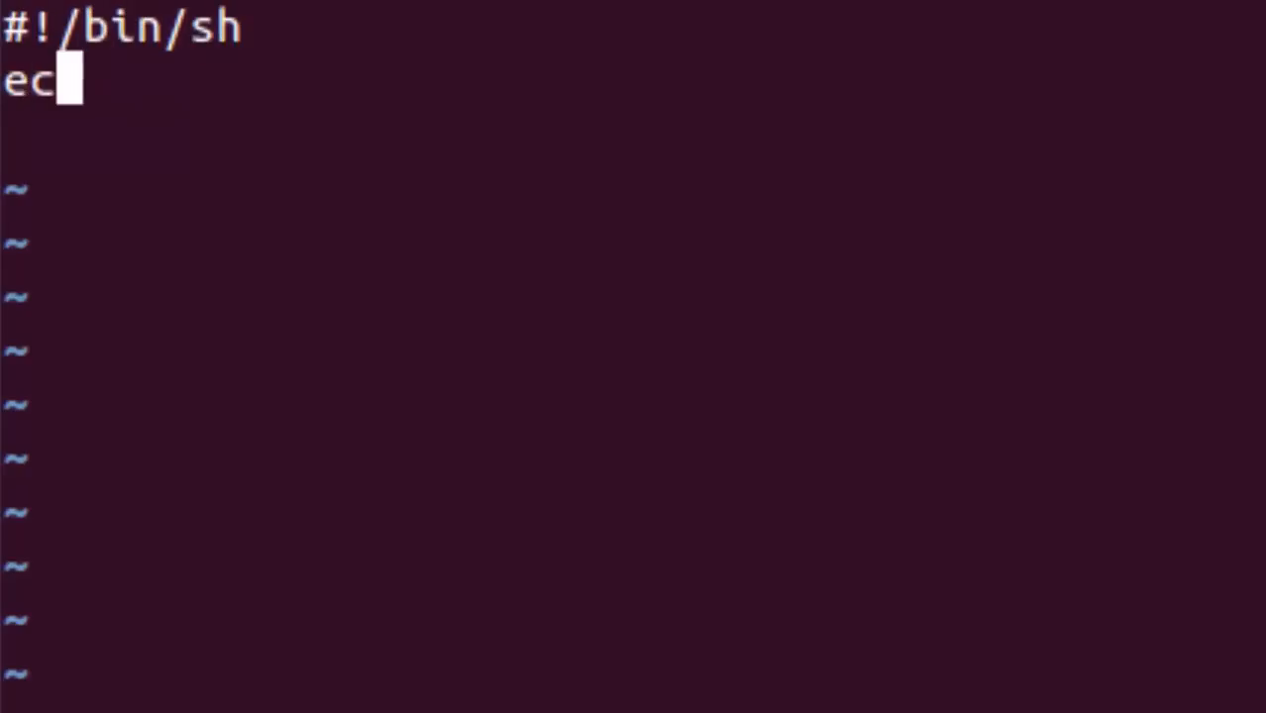
text(ho "what)
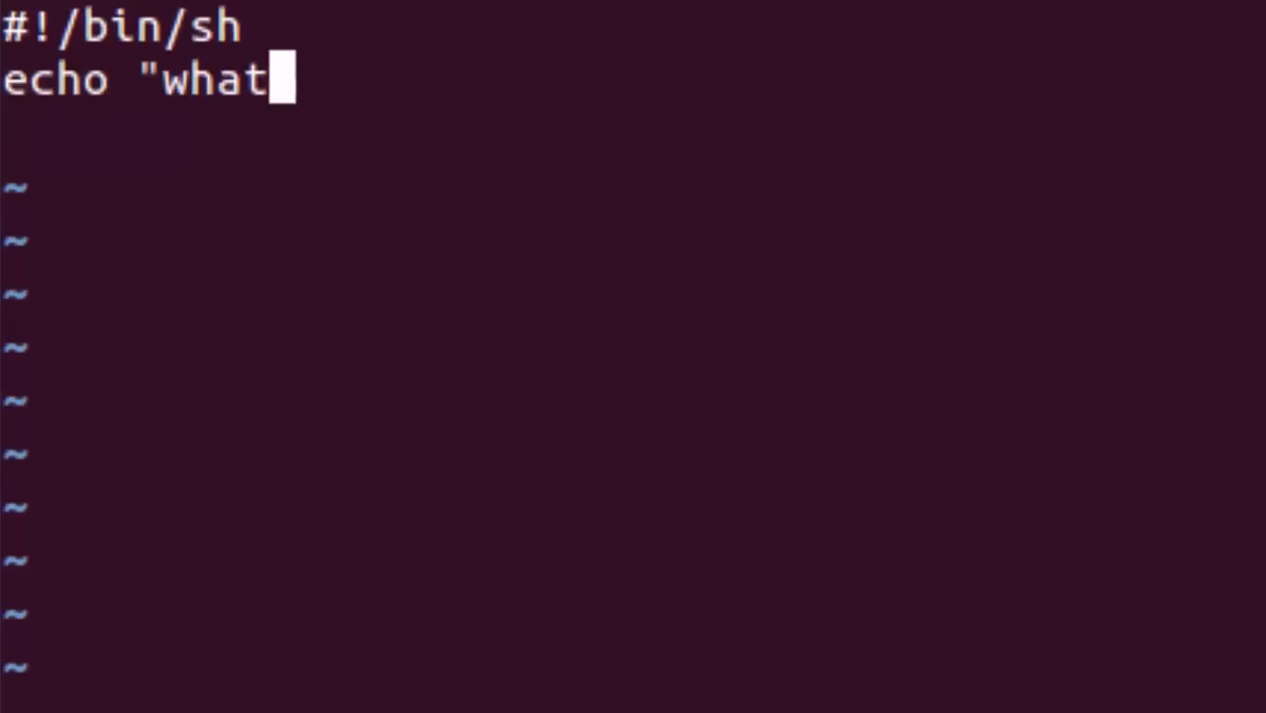
text(is your name?")
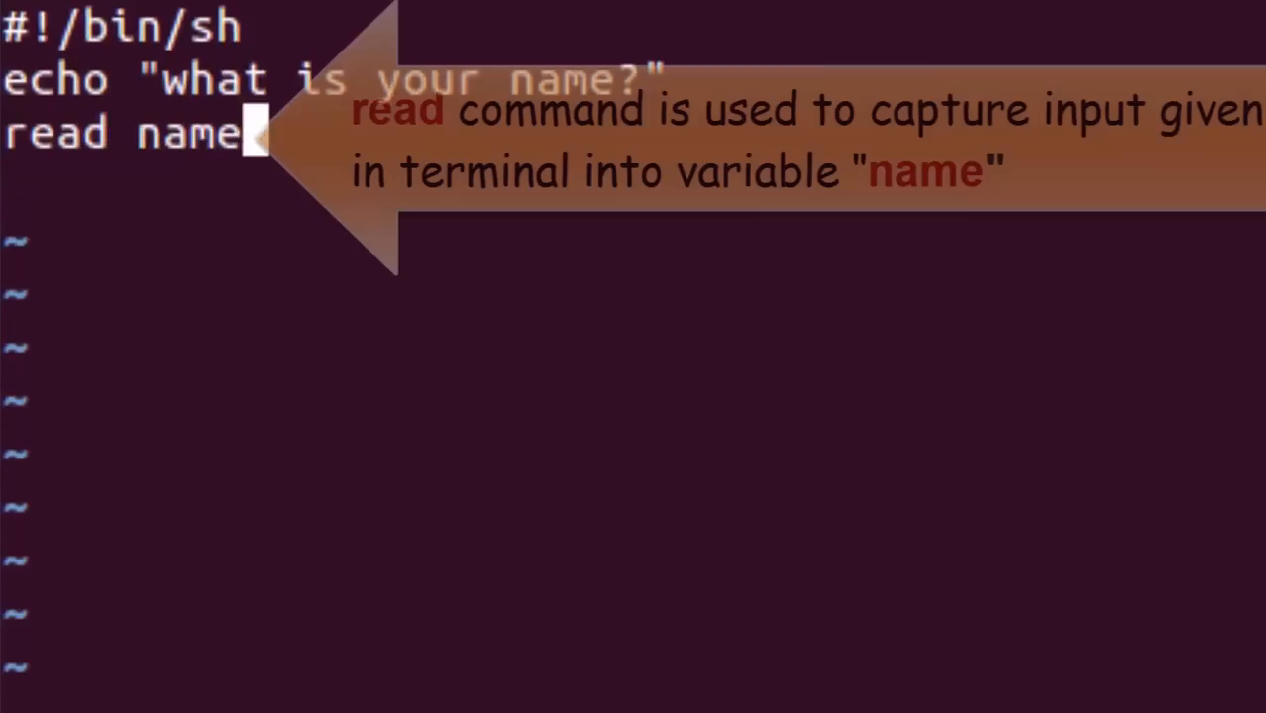
text(echo "How do you do, $name?)
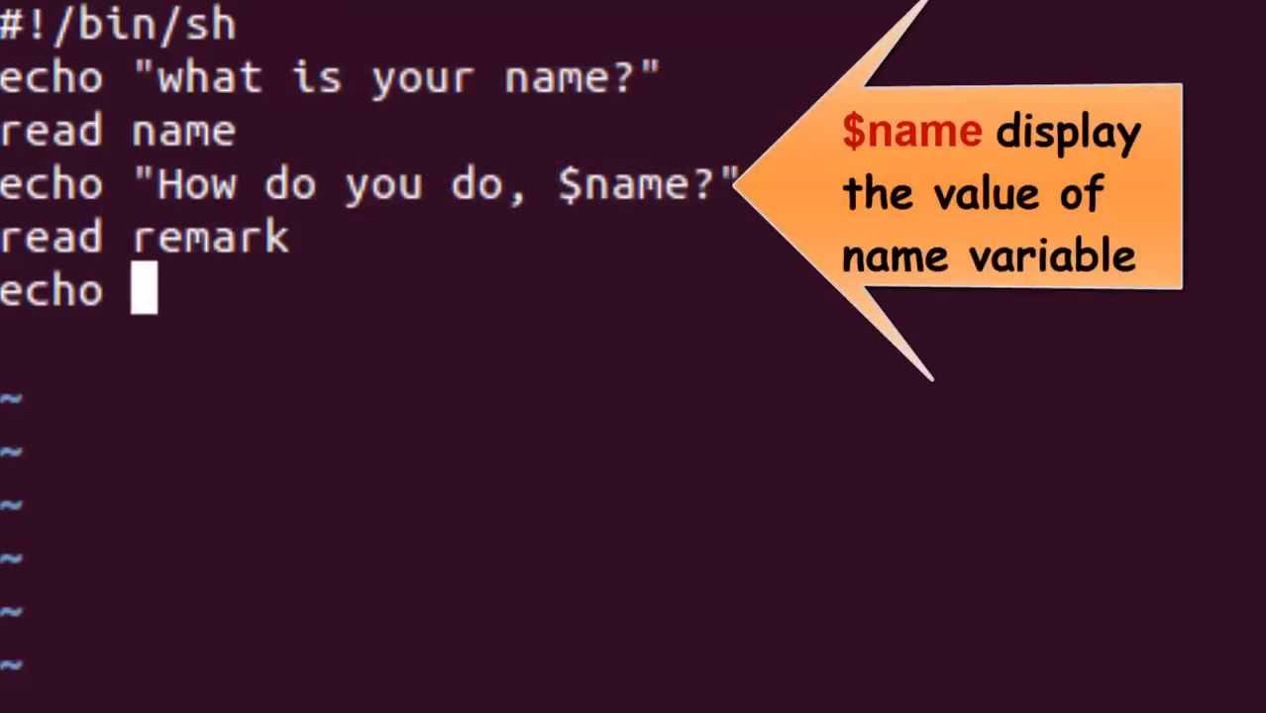
text("I am $remark too!")
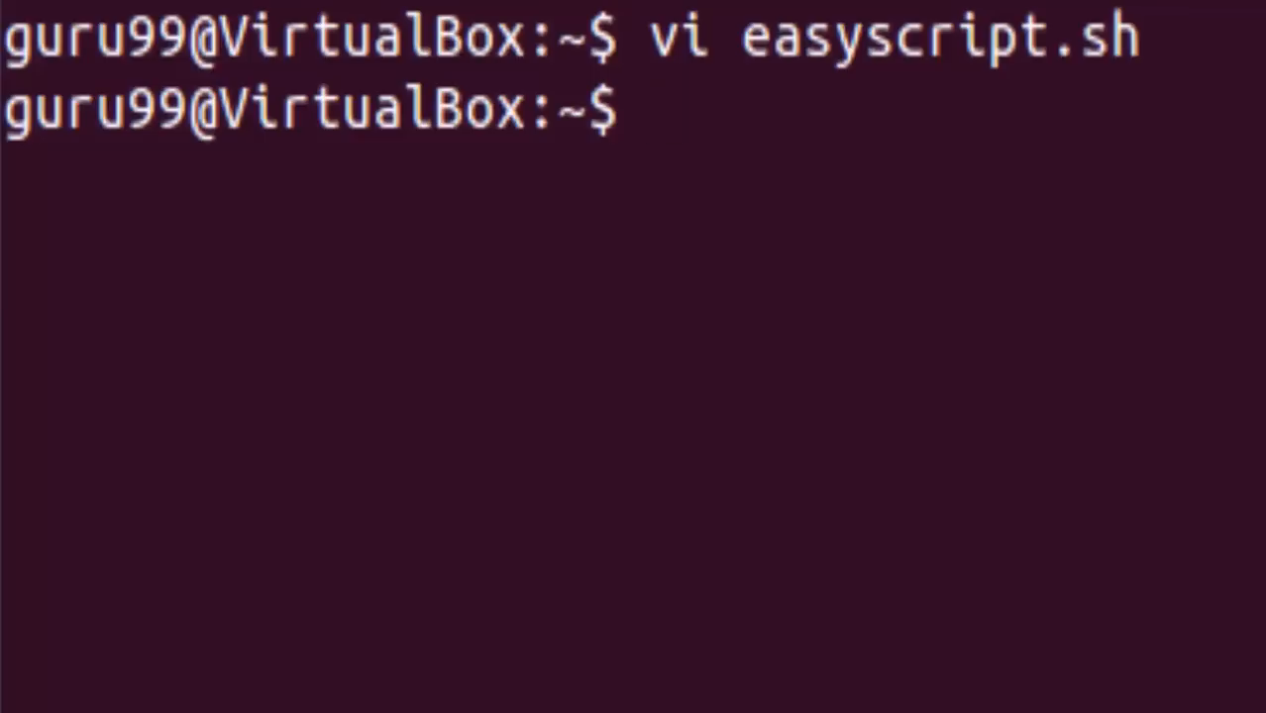
Step: Launch easyscript.sh with bash
text(bash easys)
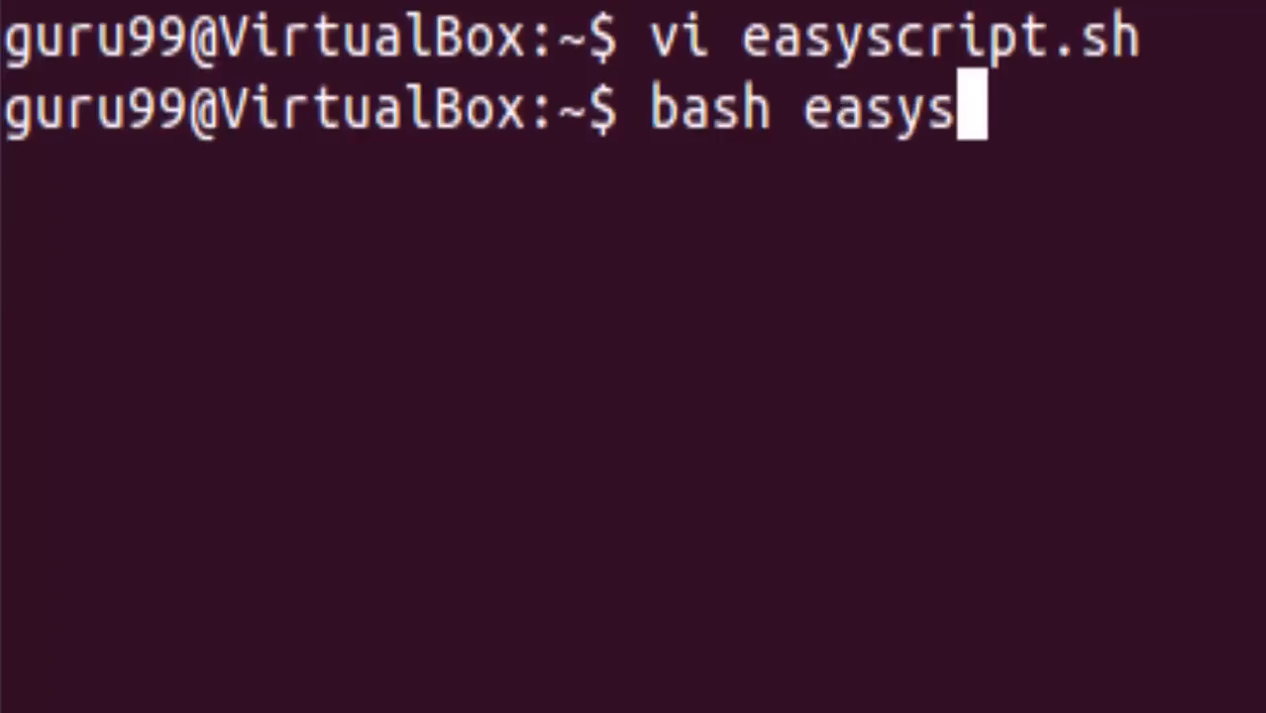
text(cript)
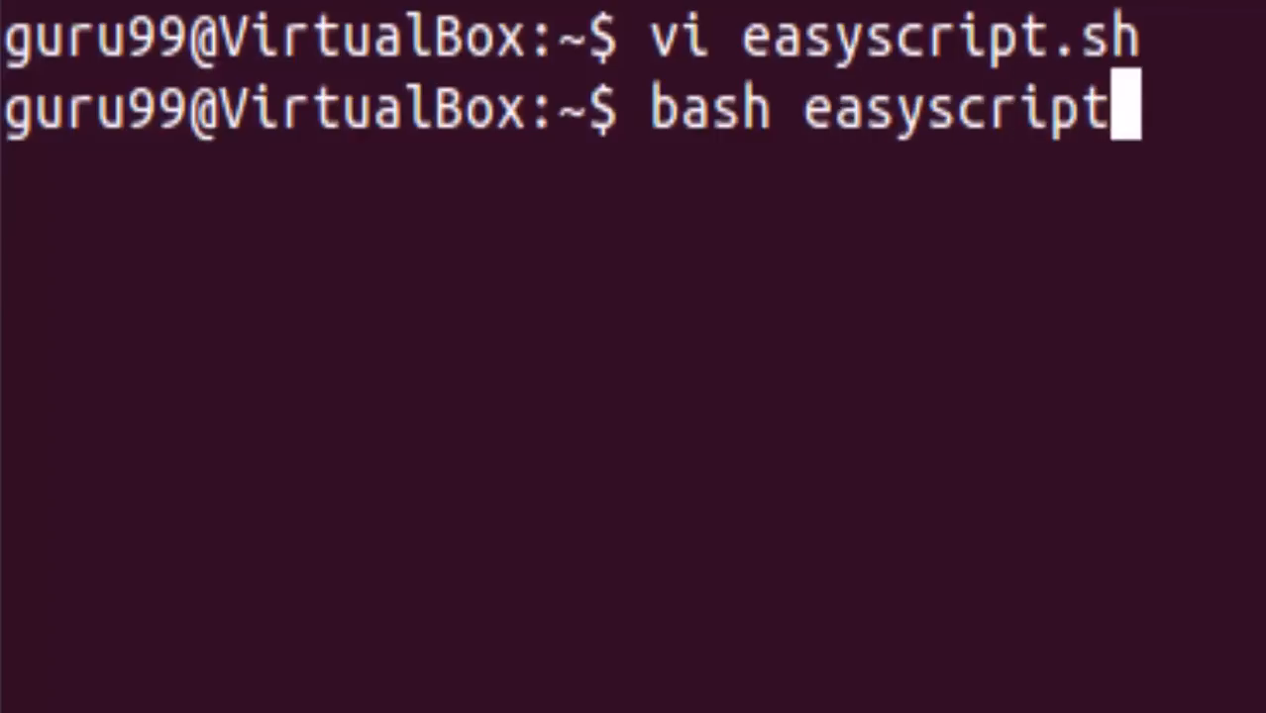
text(.sh)
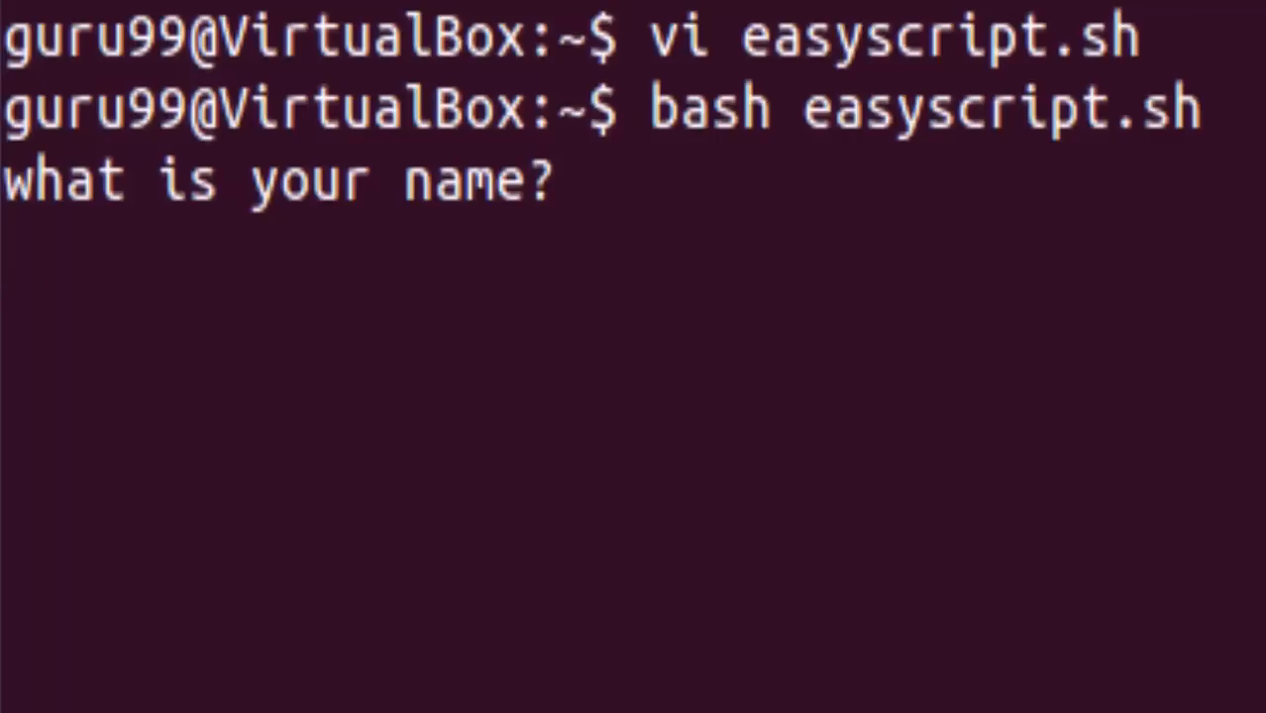
Step: Answer the script with the name 'Guru99' and the remark 'good'
text(Guru99)
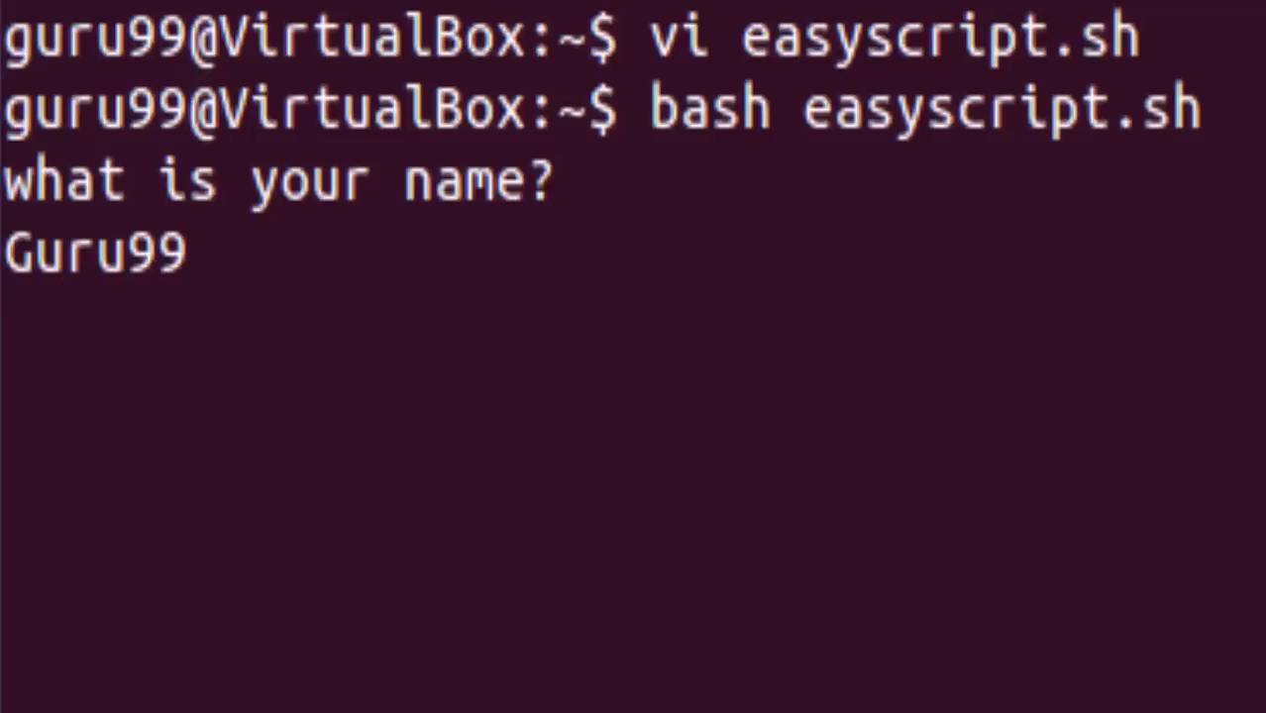
key(Return)
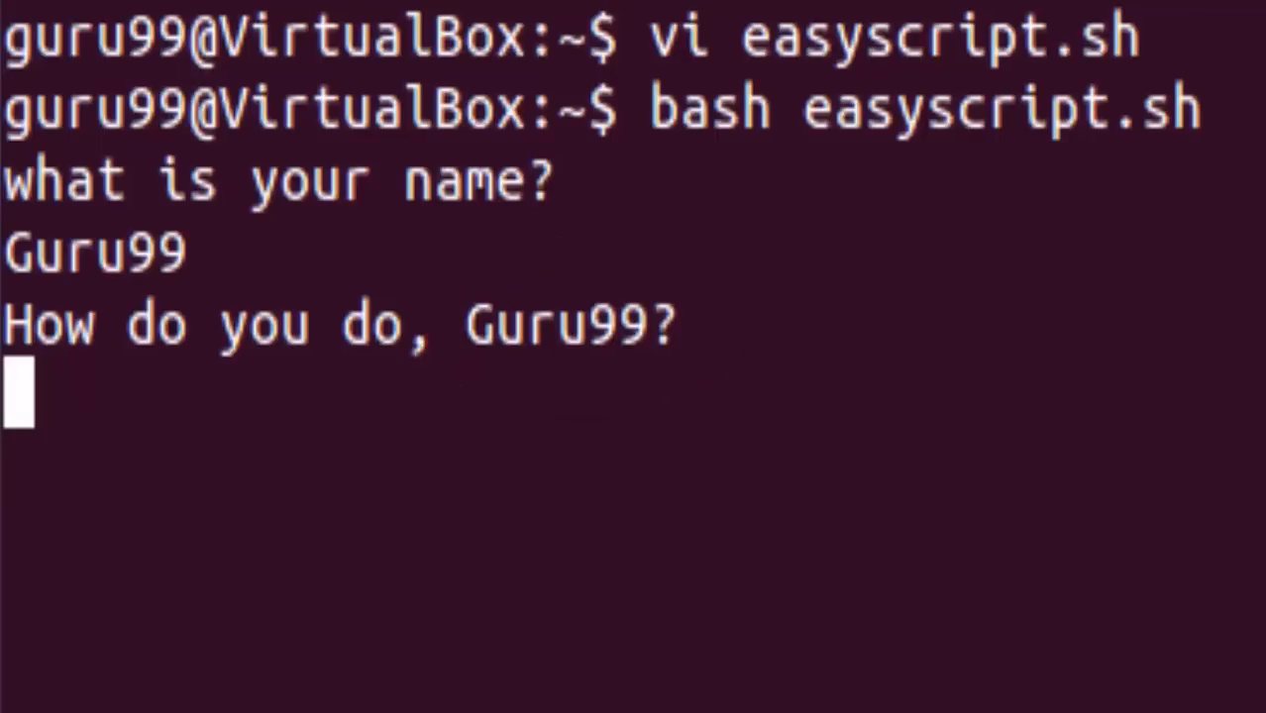
text(good)
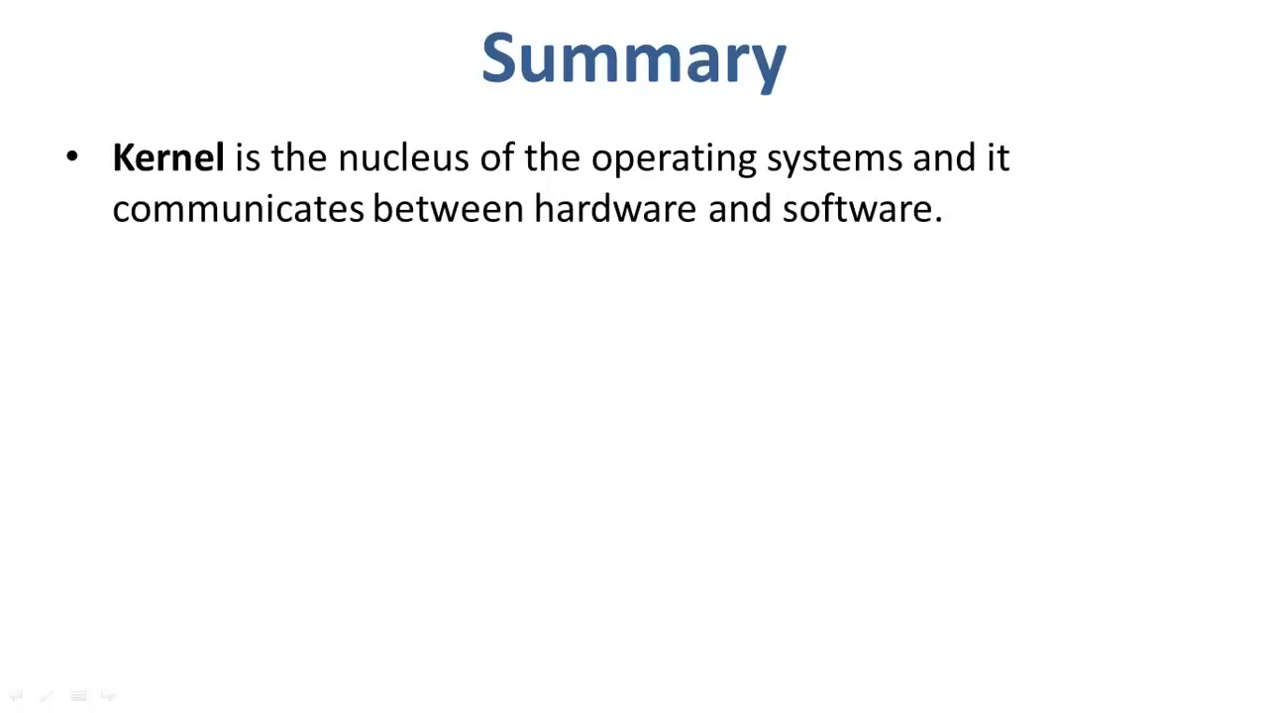
text(Shell is a prog)
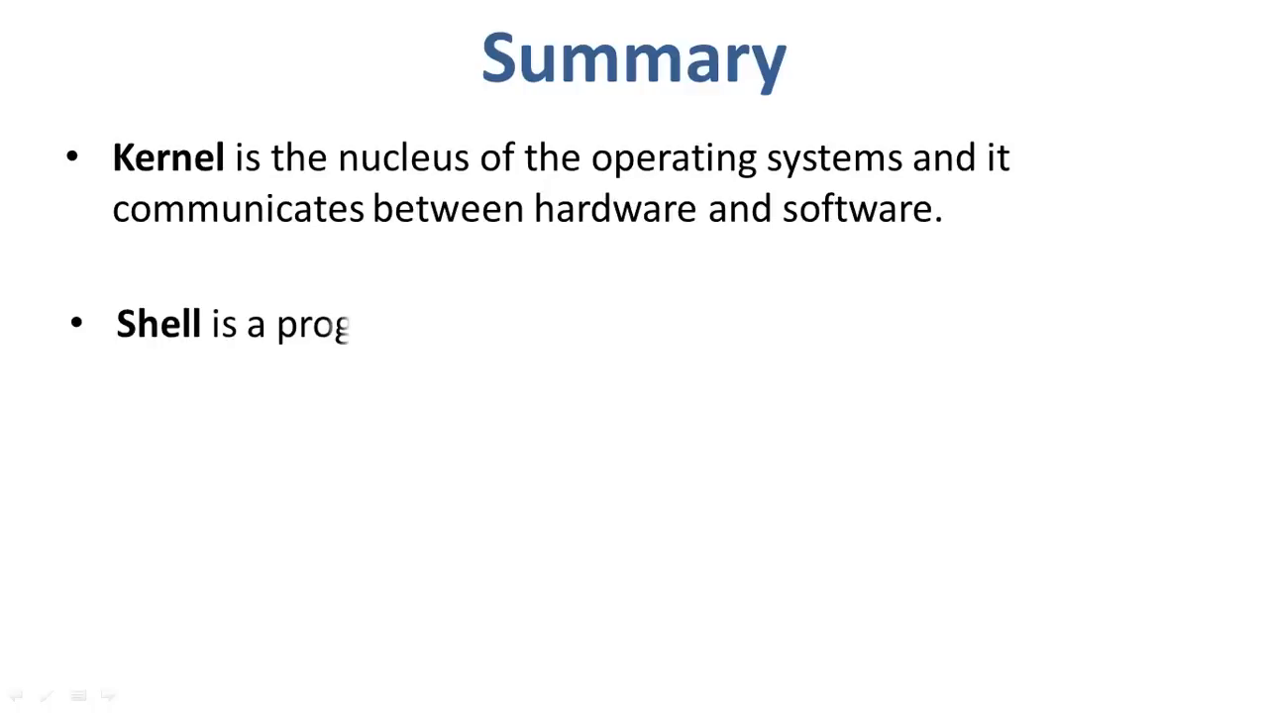